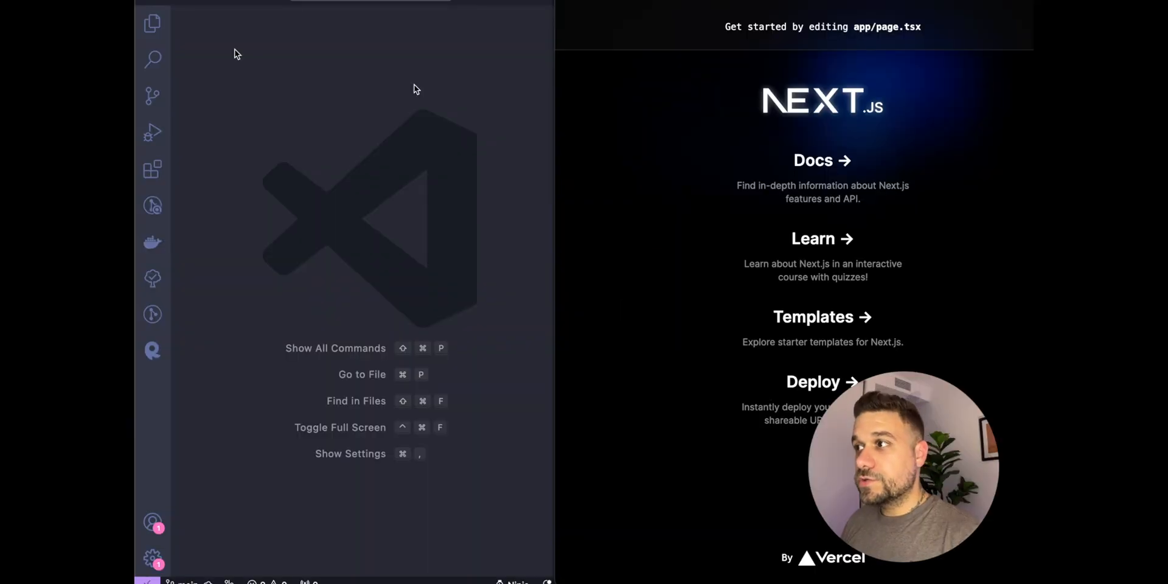
Step: Open the Next.js starter page.tsx file in the editor
right_click(416, 89)
type("pag")
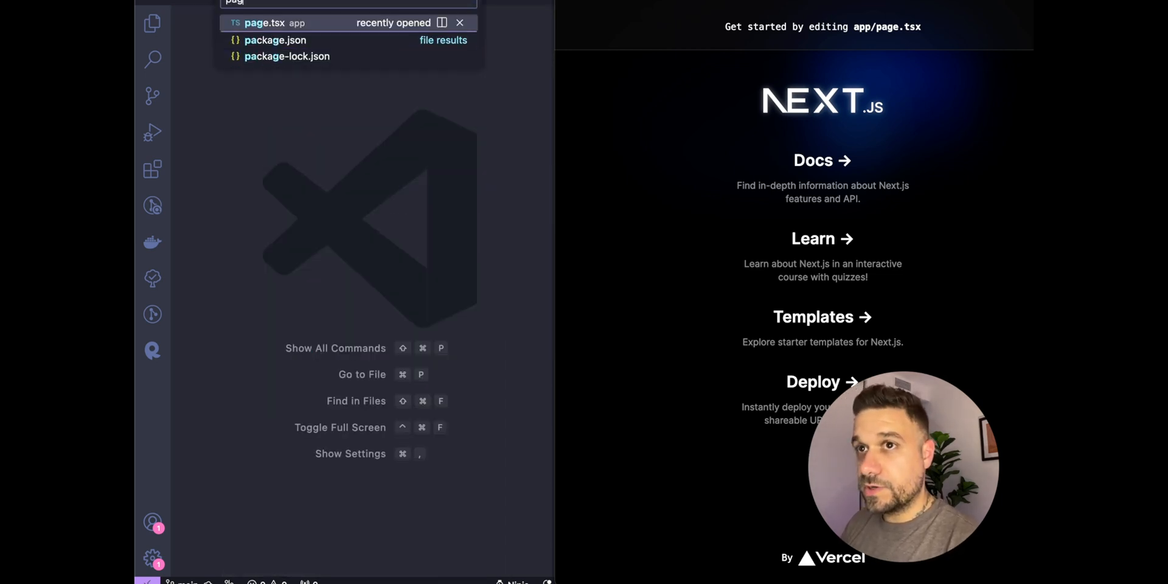
left_click(265, 23)
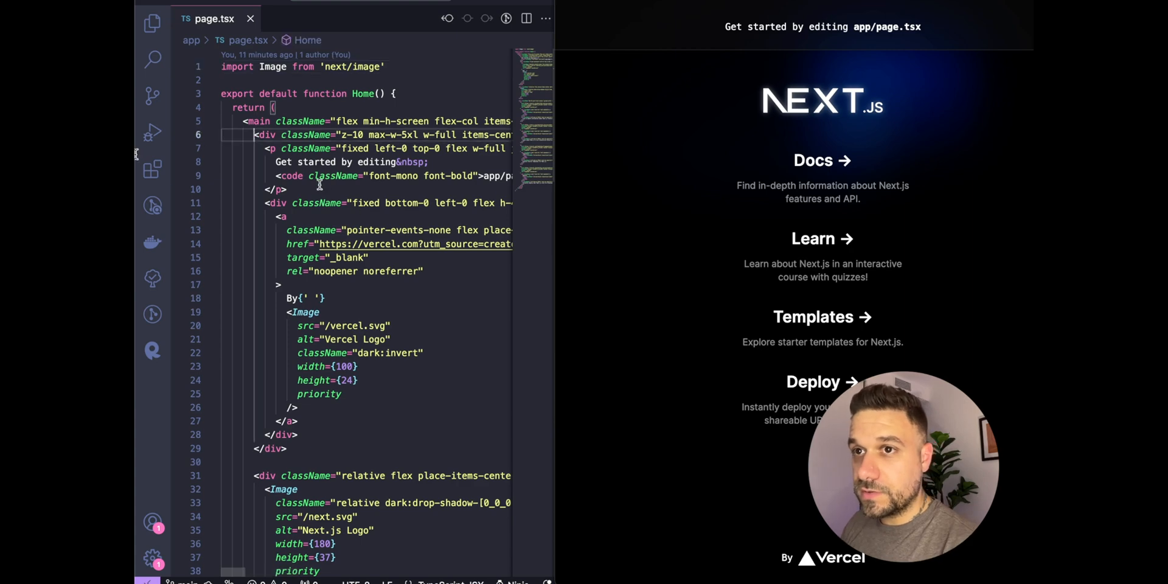
scroll("down", 3)
type("<h1></h1>")
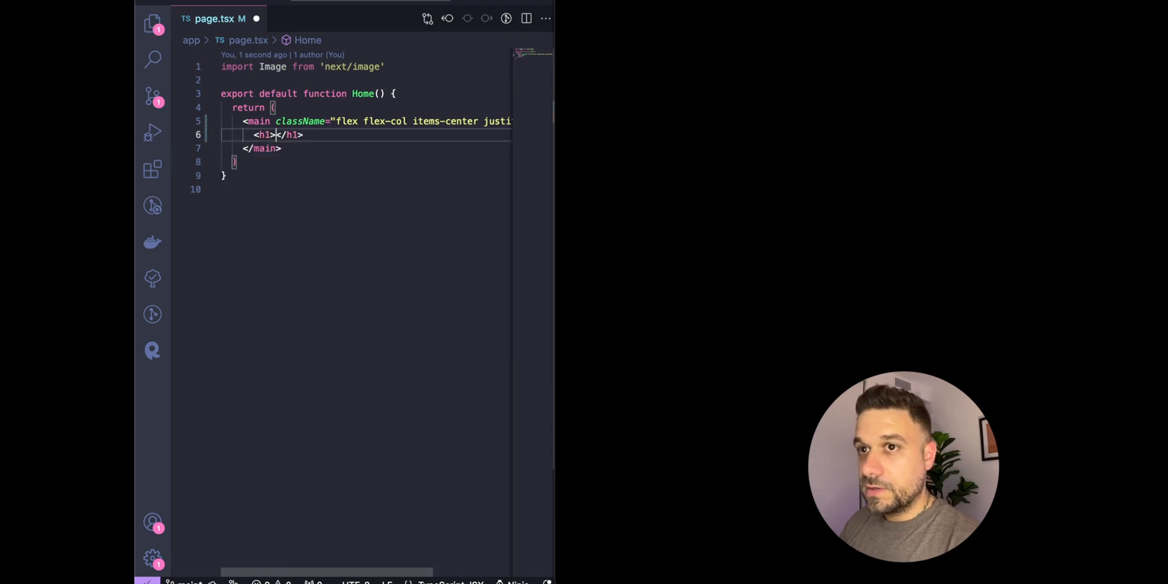
Step: Type 'Trafficlight' into the h1 heading, save, and show the project file list
type("Trafficlight")
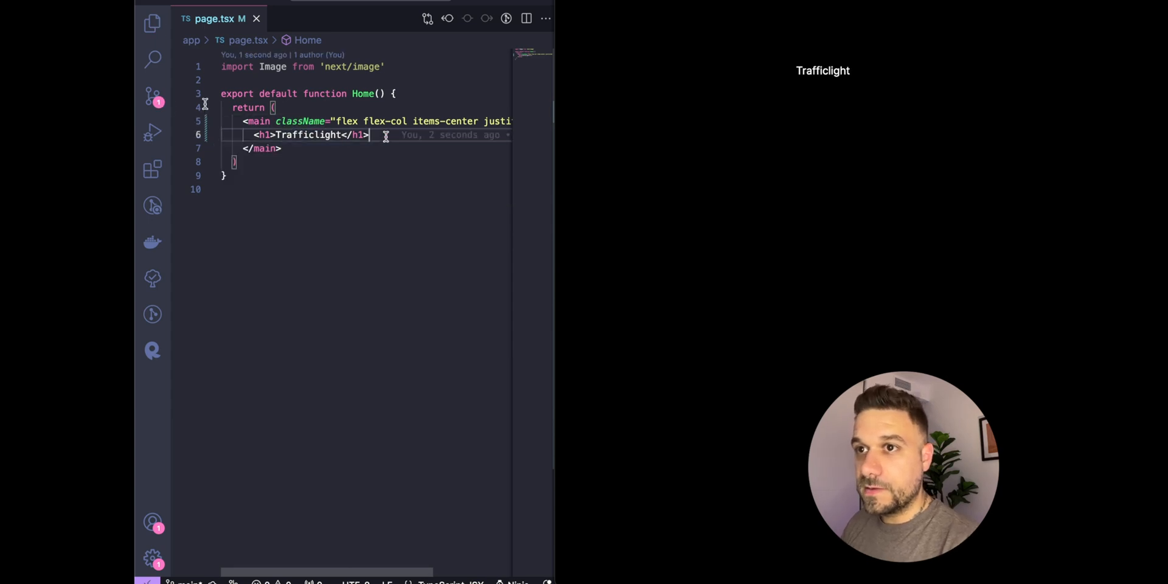
right_click(239, 402)
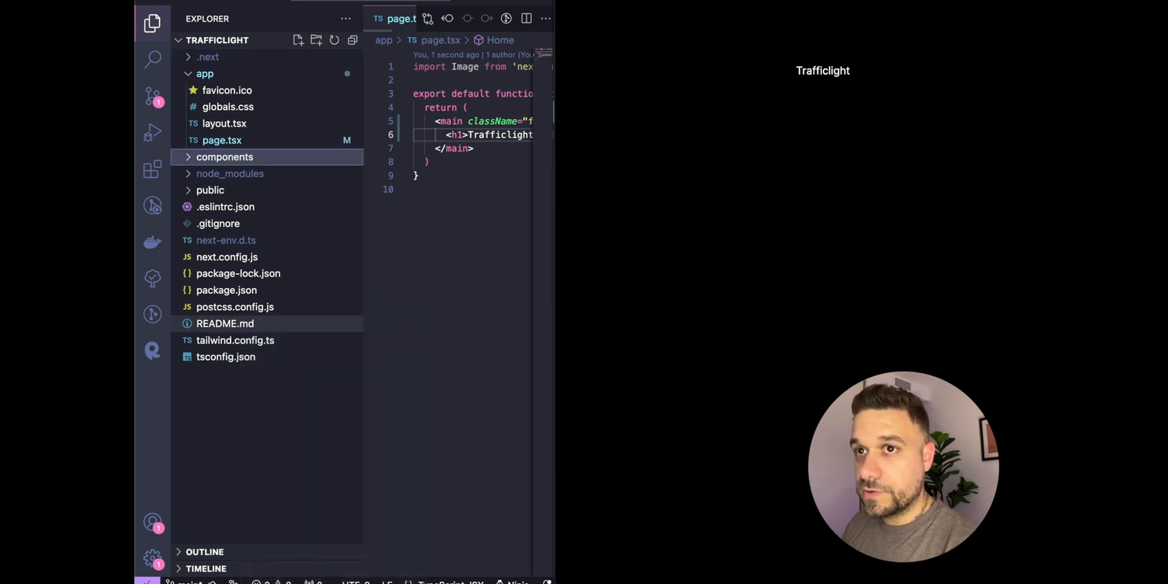
Step: Create a new TrafficLight.tsx file in the components folder
right_click(225, 156)
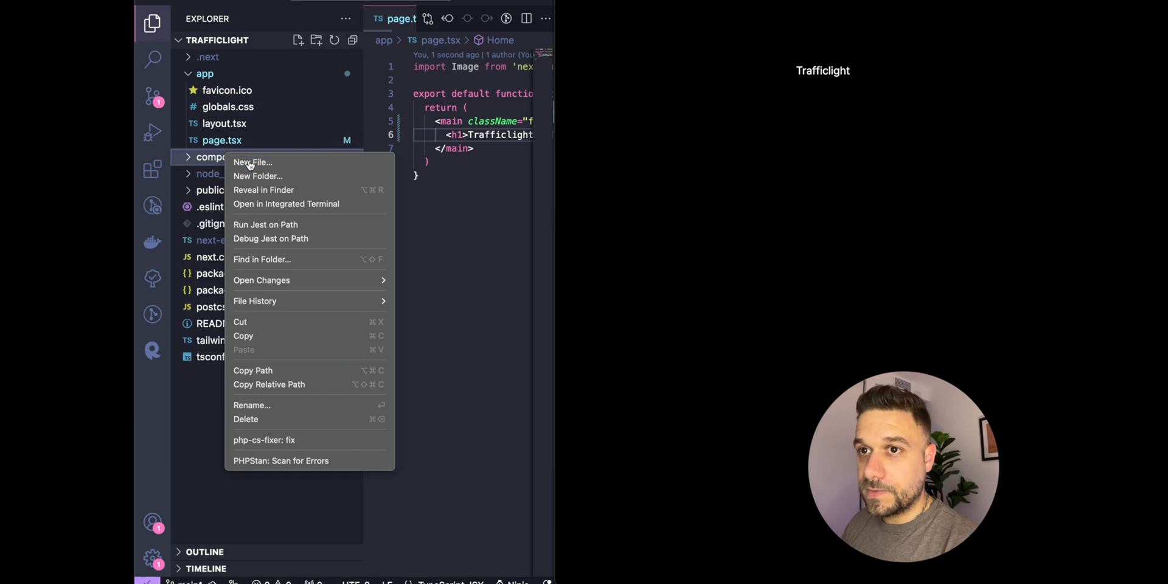
left_click(252, 163)
type("TrafficLight.ts")
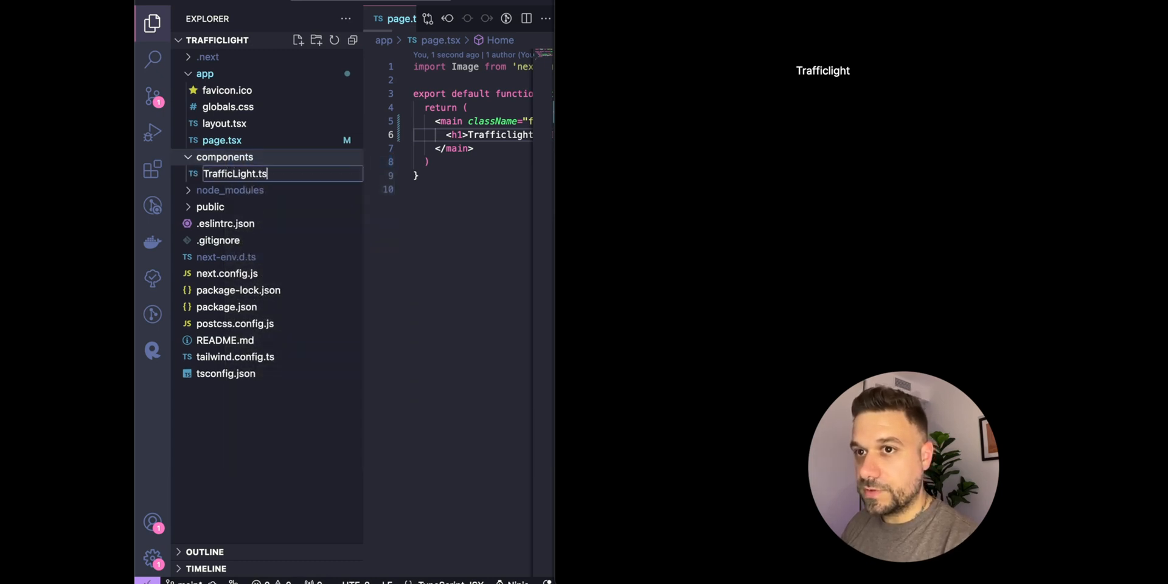
key("Enter")
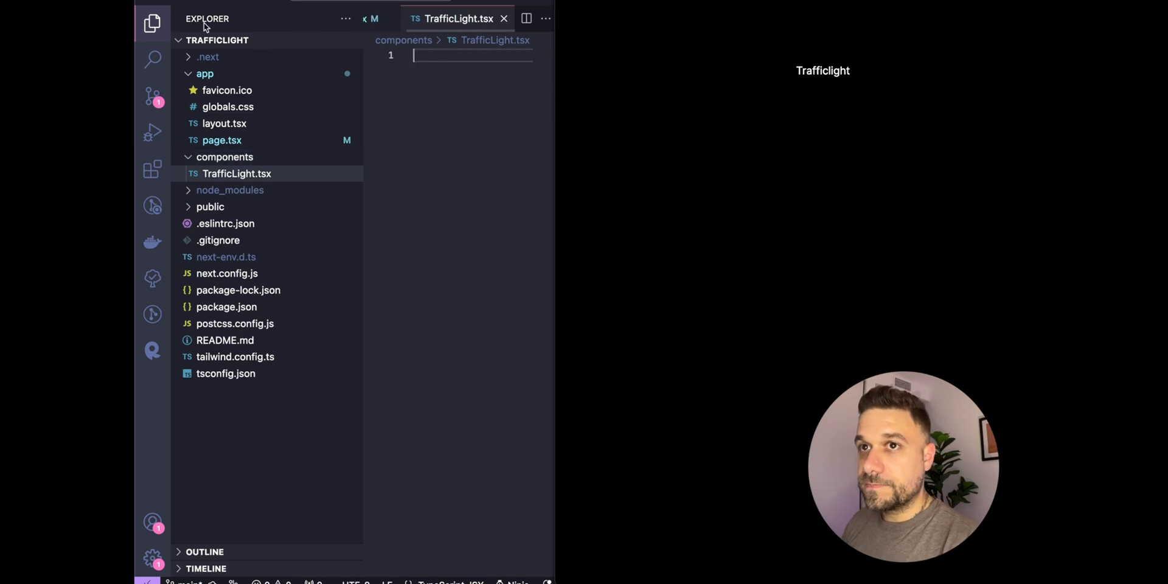
Step: Insert the rfc snippet for a default-exported TrafficLight function component
left_click(152, 23)
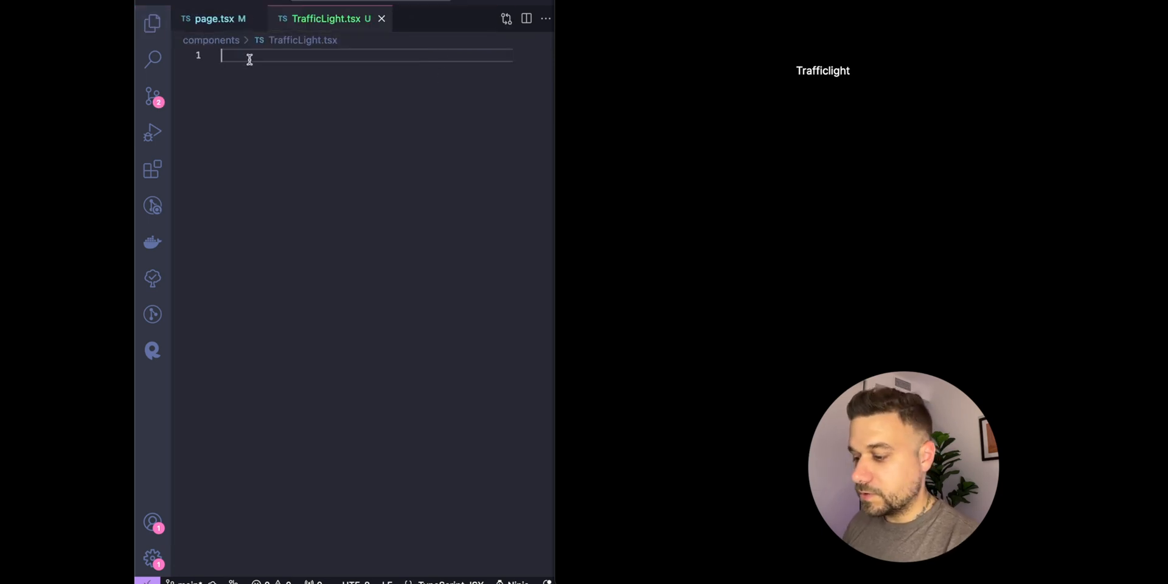
type("r")
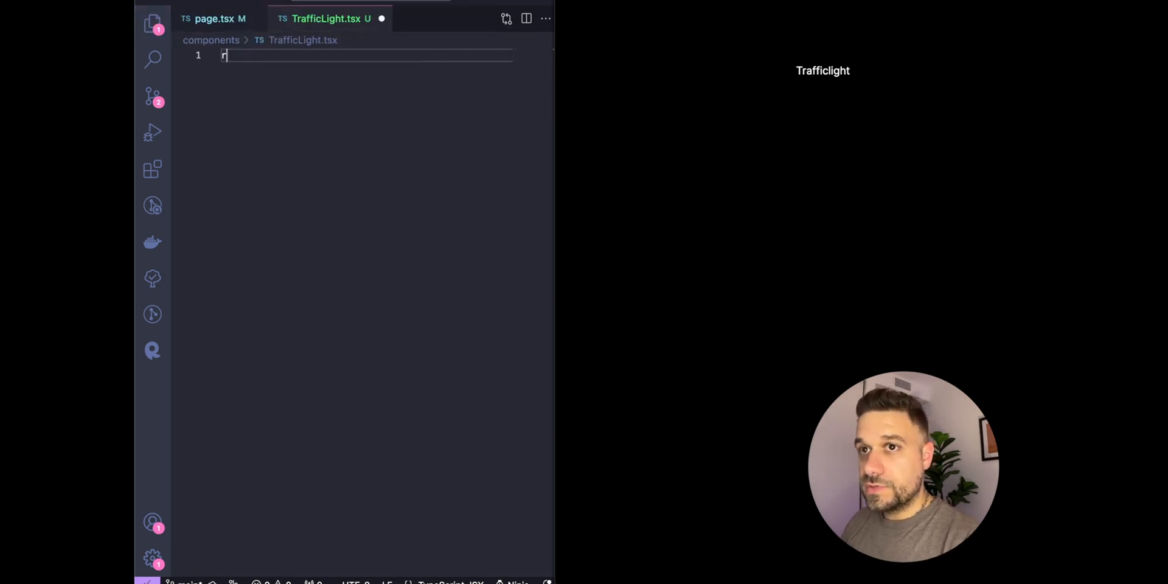
type("fc")
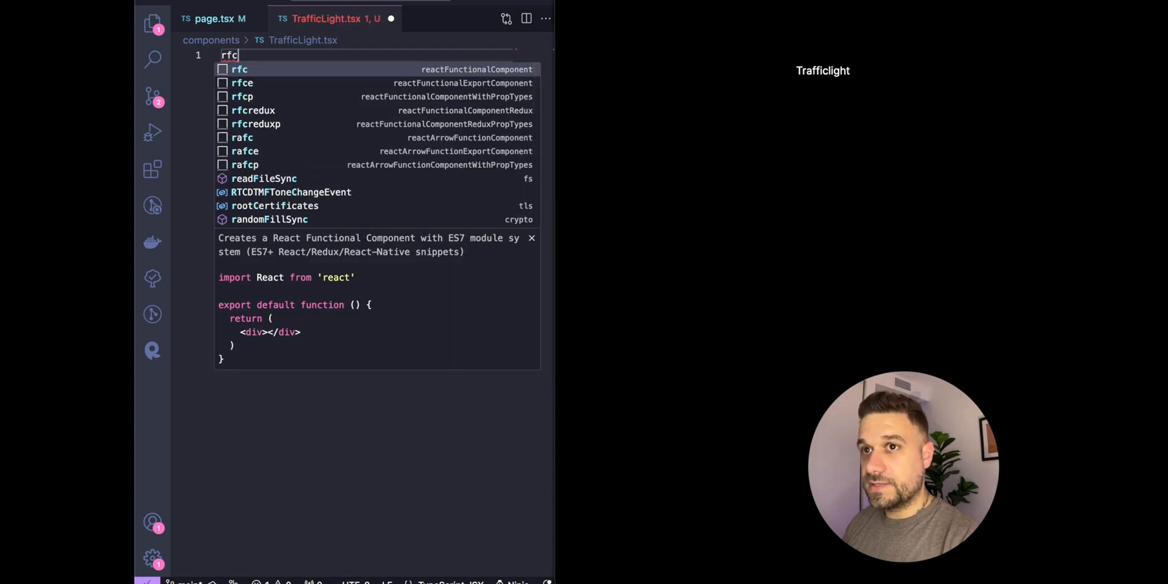
key("Tab")
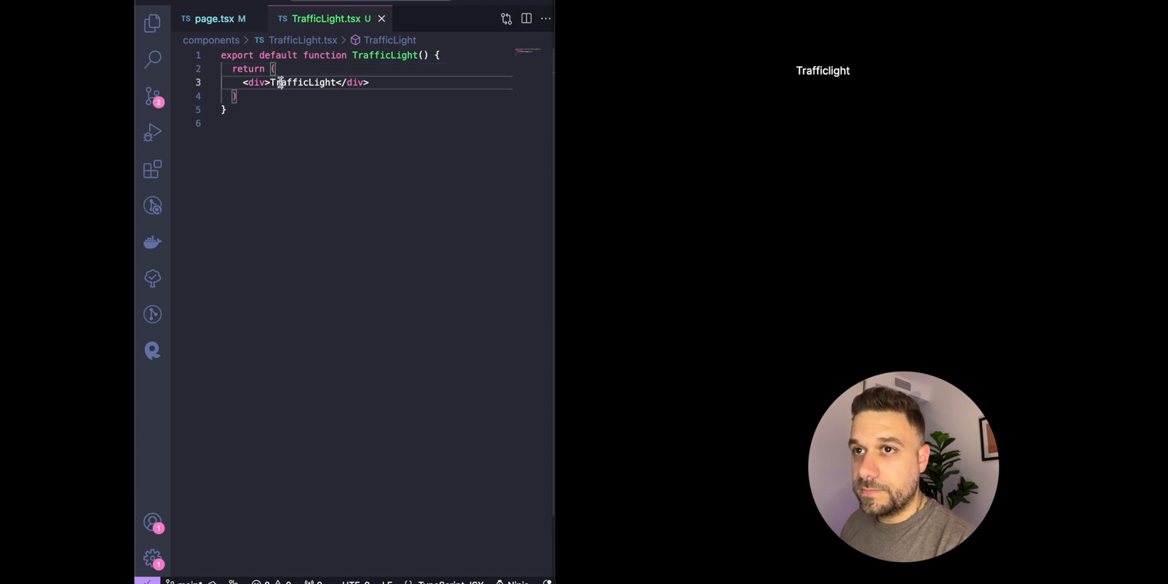
mouse_move(354, 82)
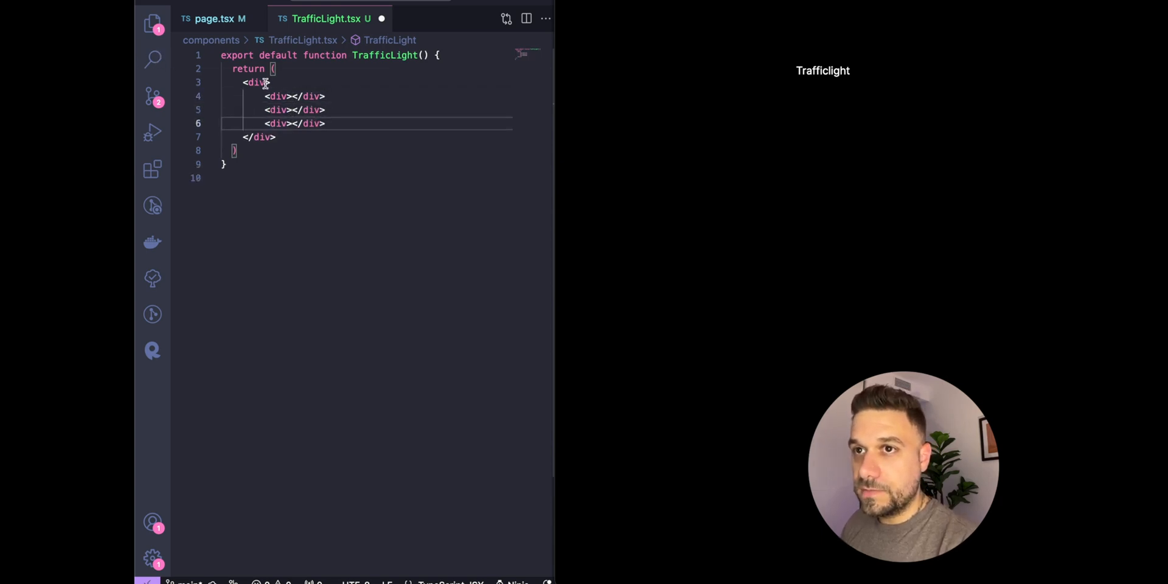
Step: Make the outer div a flex column with gap-5
type("className=\"\"")
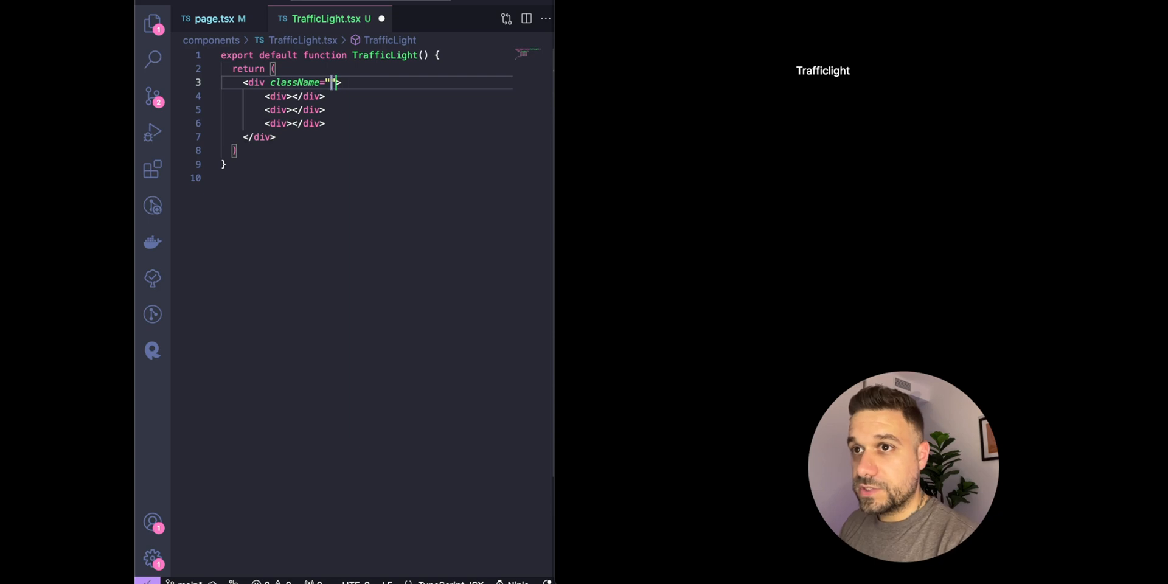
type("flex flex-col")
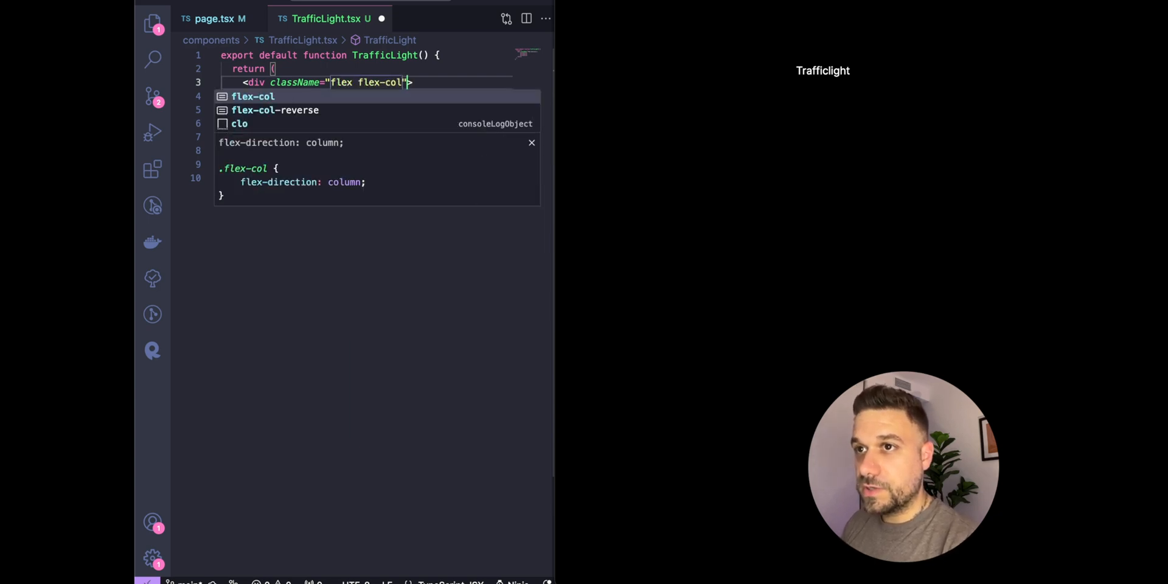
type("\" \"")
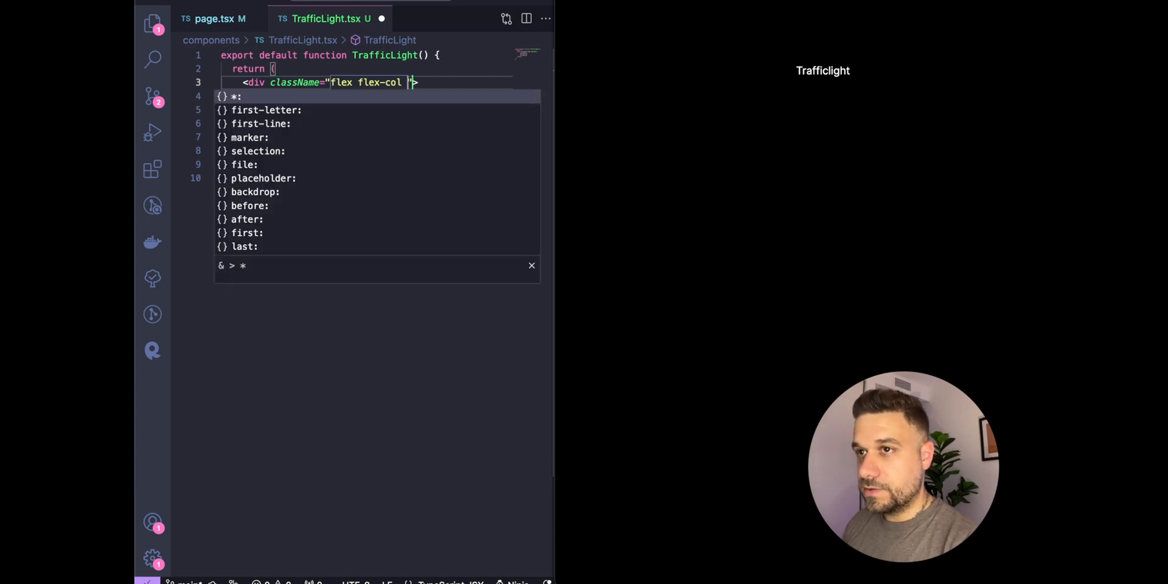
type("gap-")
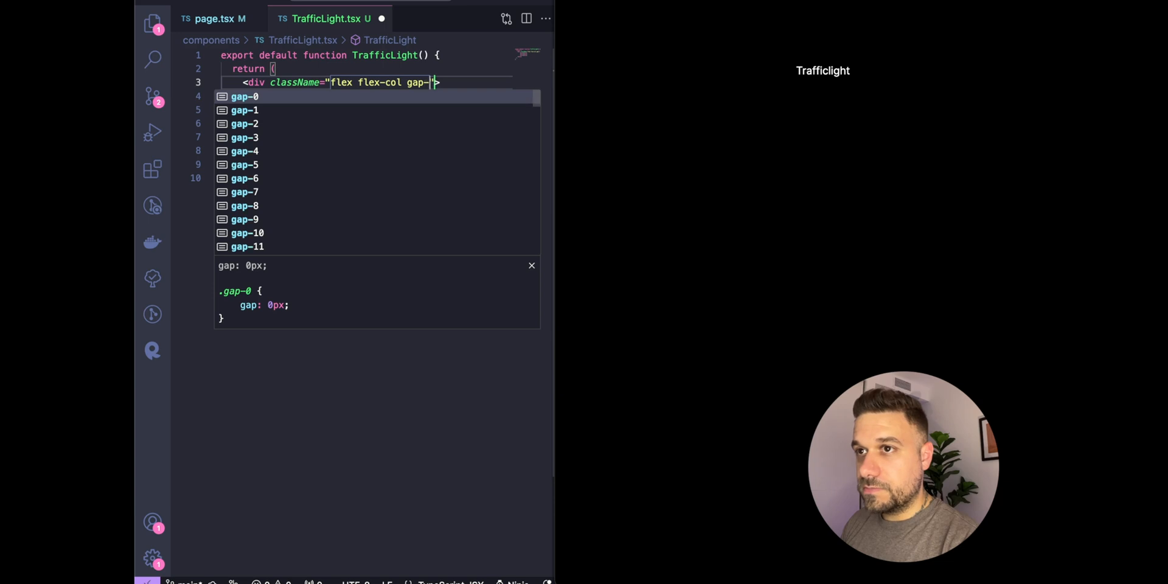
type("5")
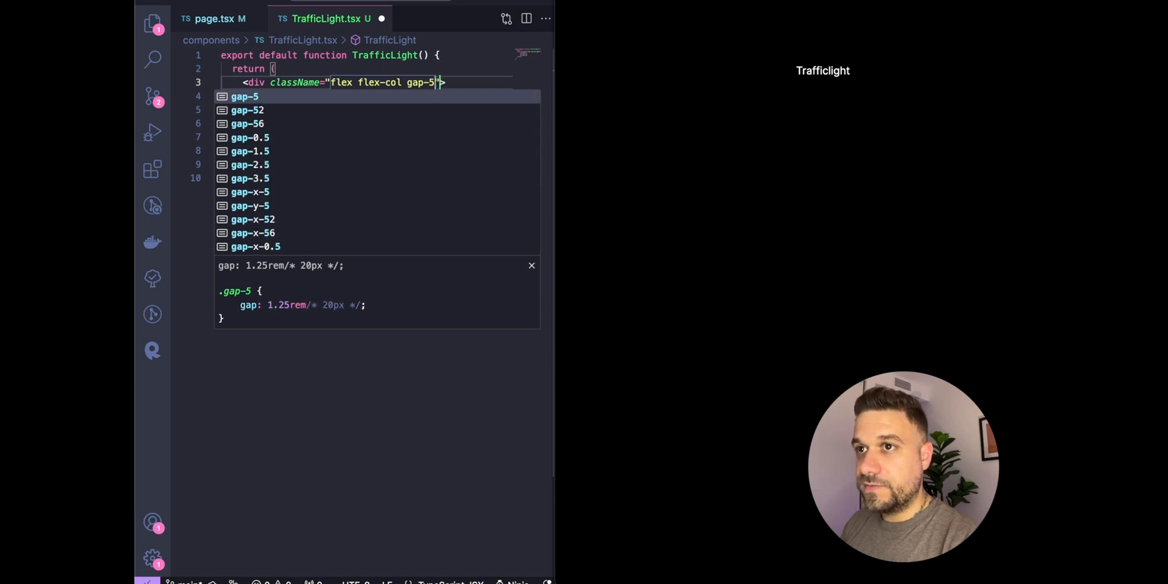
mouse_move(315, 68)
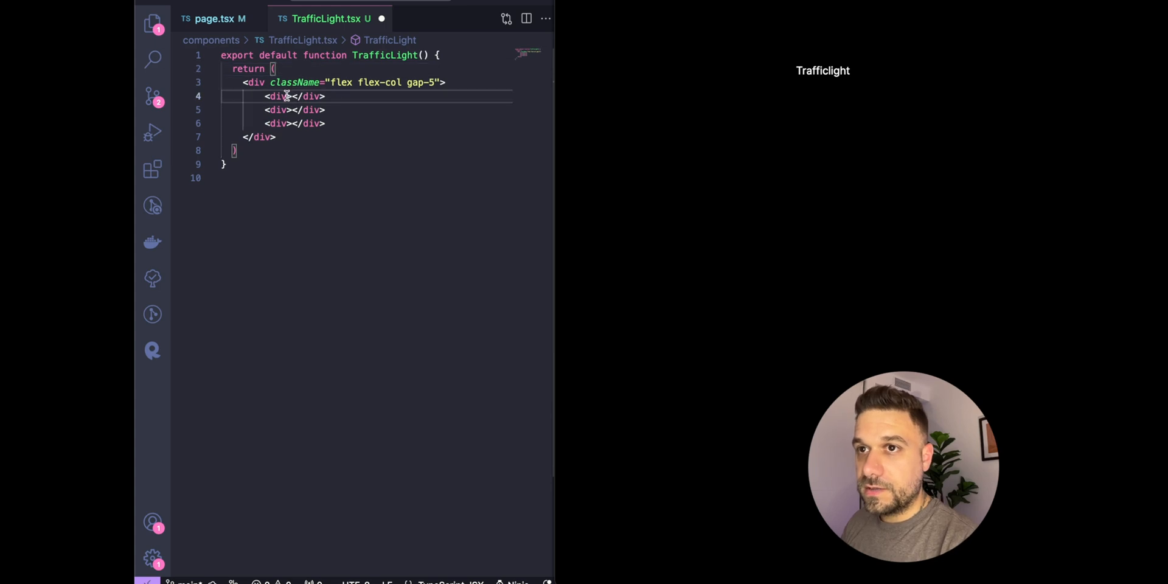
Step: Add three w-40 h-40 boxes coloured bg-red-500, bg-yellow-500 and bg-green-500
type("className=\"w-40")
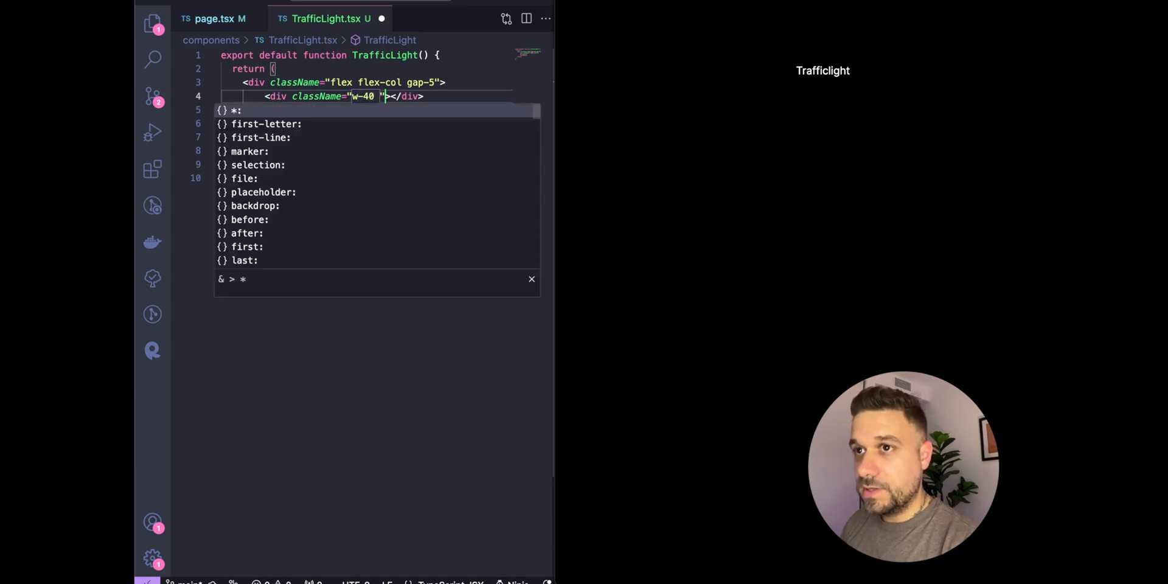
type("bg-")
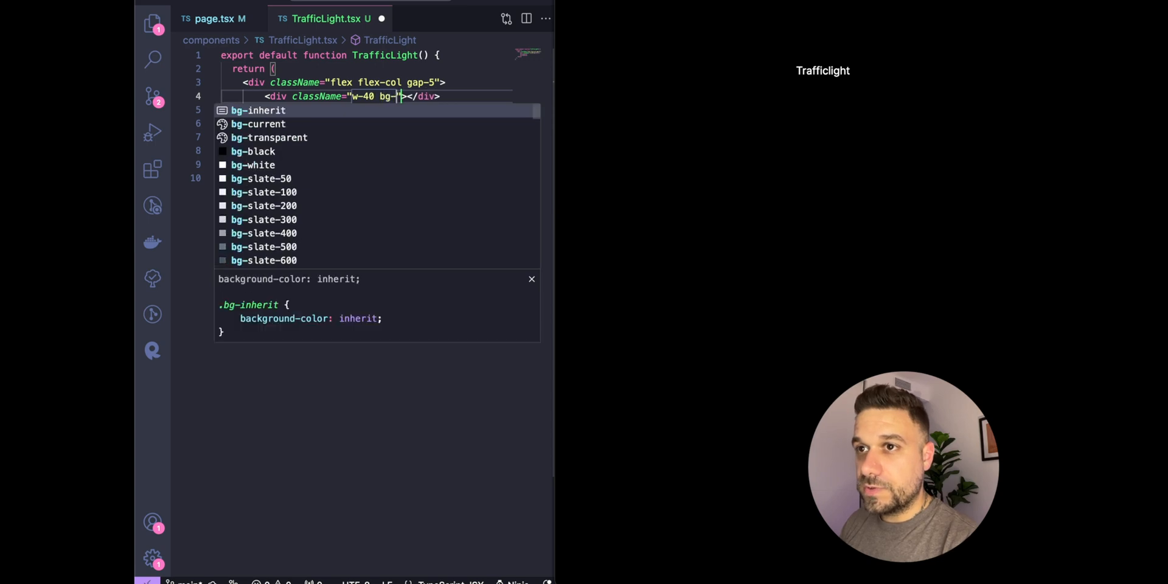
type("red-500")
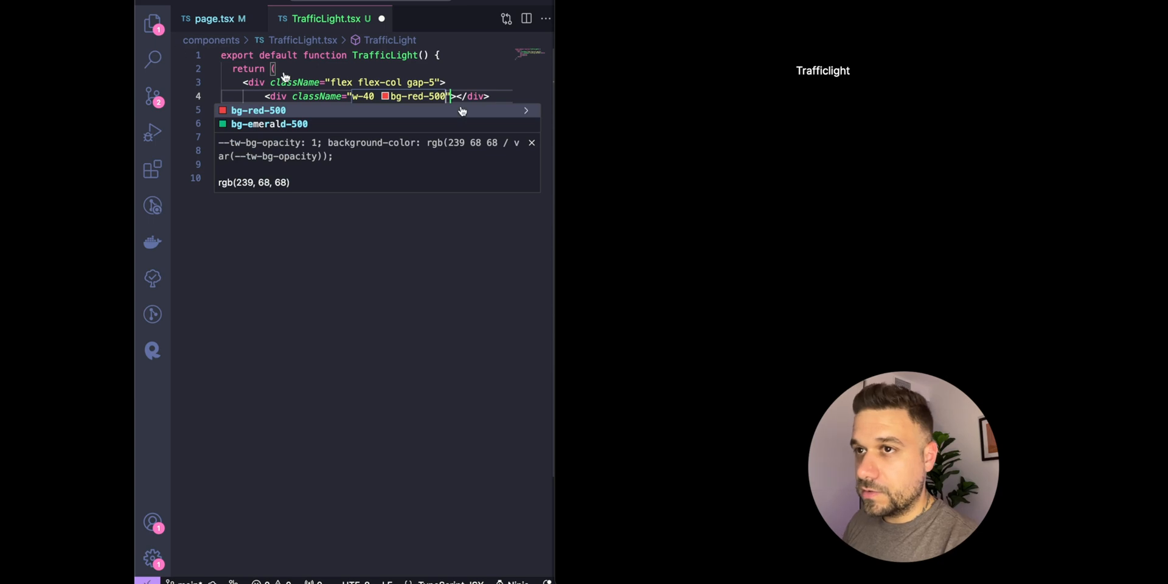
type("h")
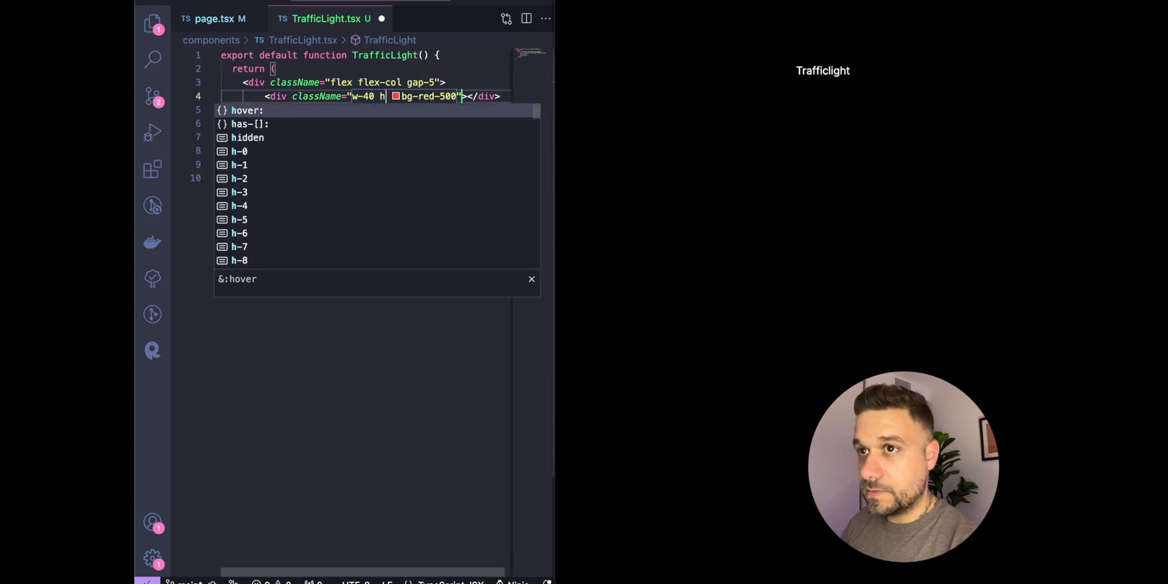
type("-40")
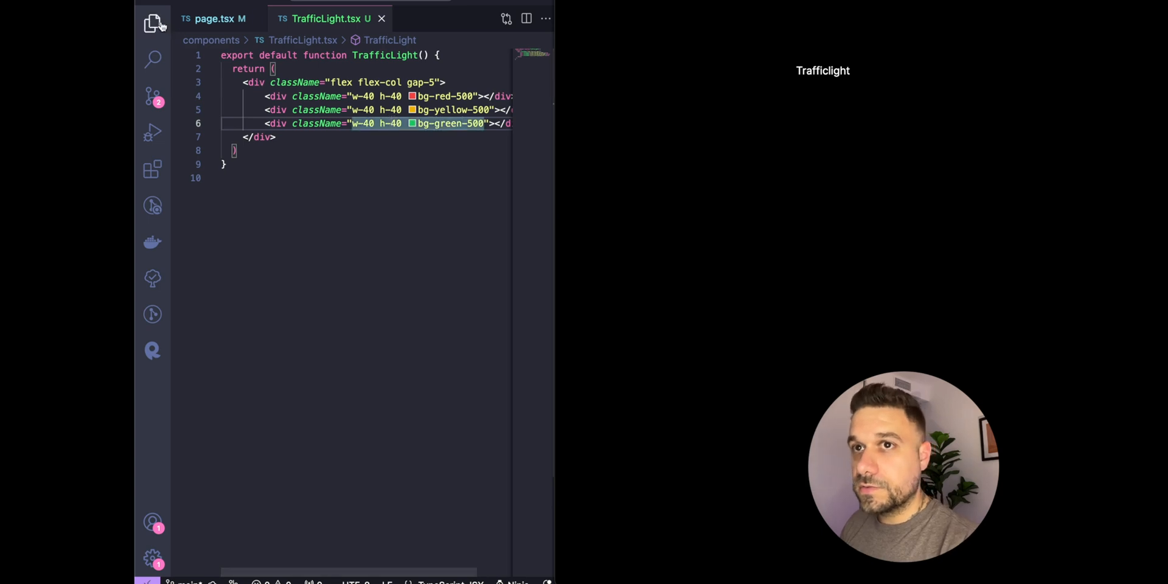
Step: Render <TrafficLight /> inside page.tsx's main element with its auto-import
left_click(214, 19)
type("<TrafficLight")
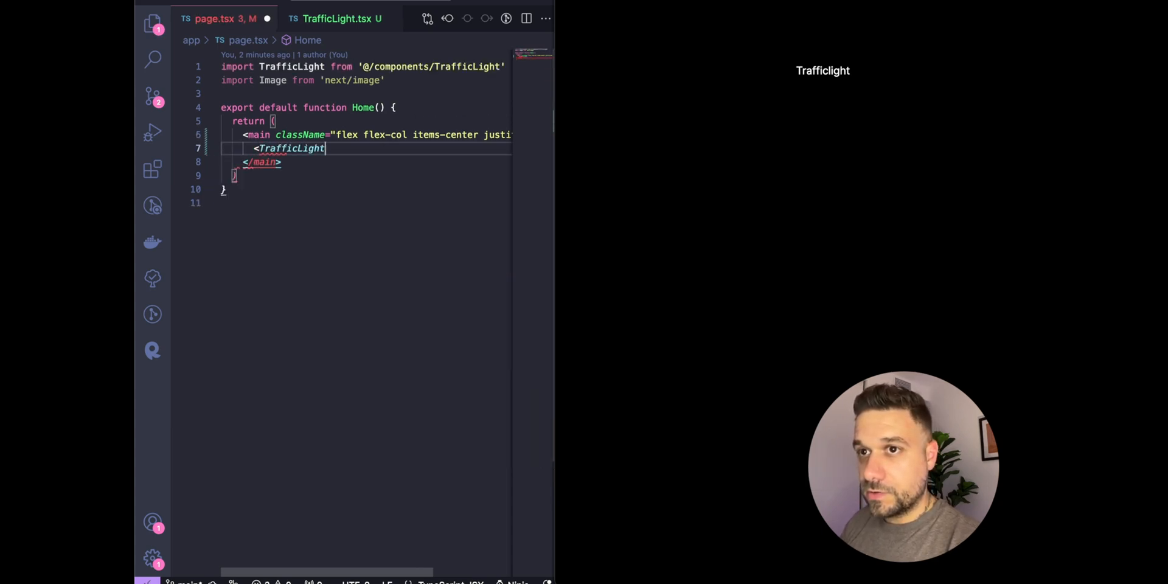
type("/>")
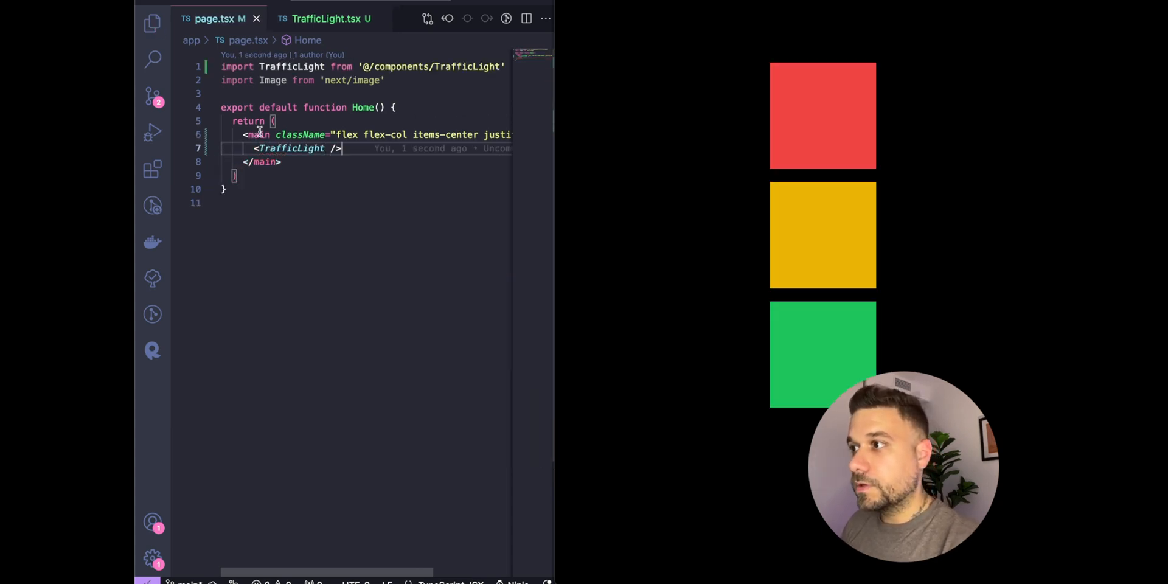
left_click(330, 18)
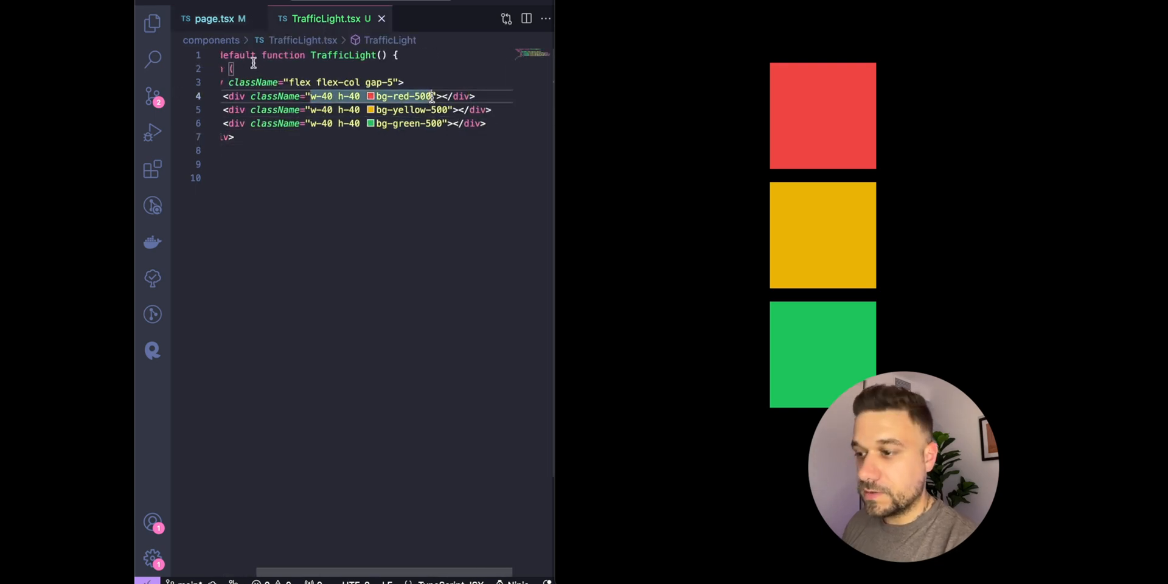
Step: Round the lights with rounded-full and give the column a border with padding
type("rounded")
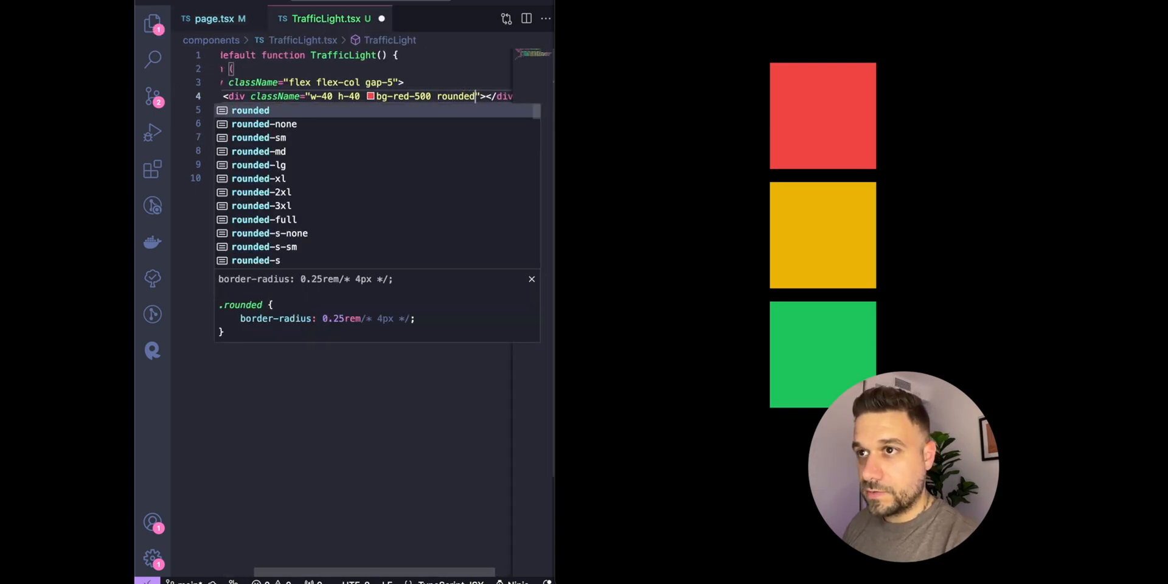
type("-full")
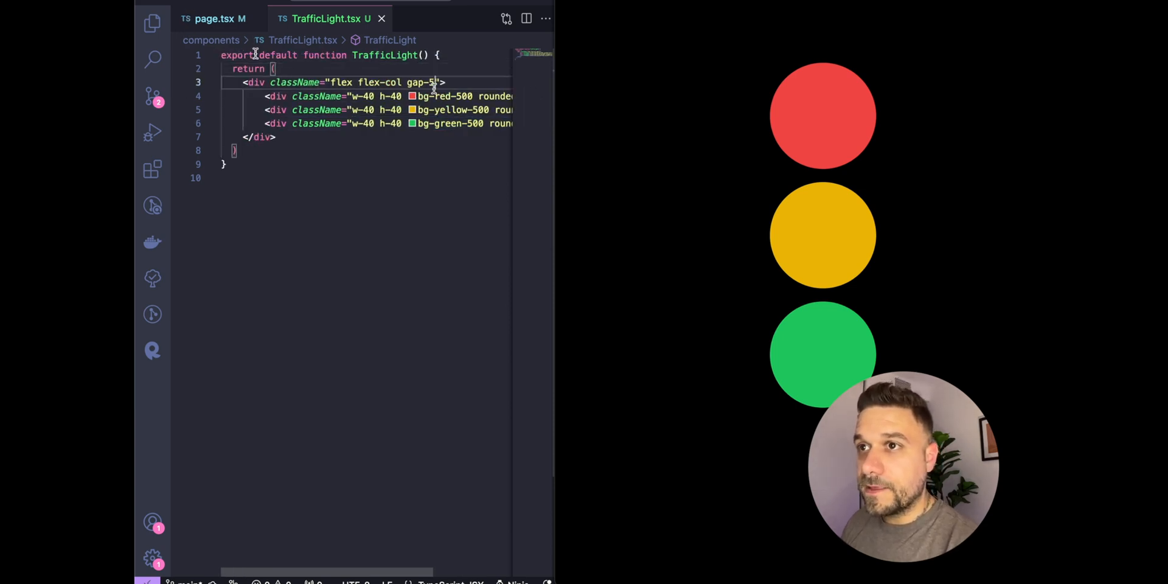
type("border")
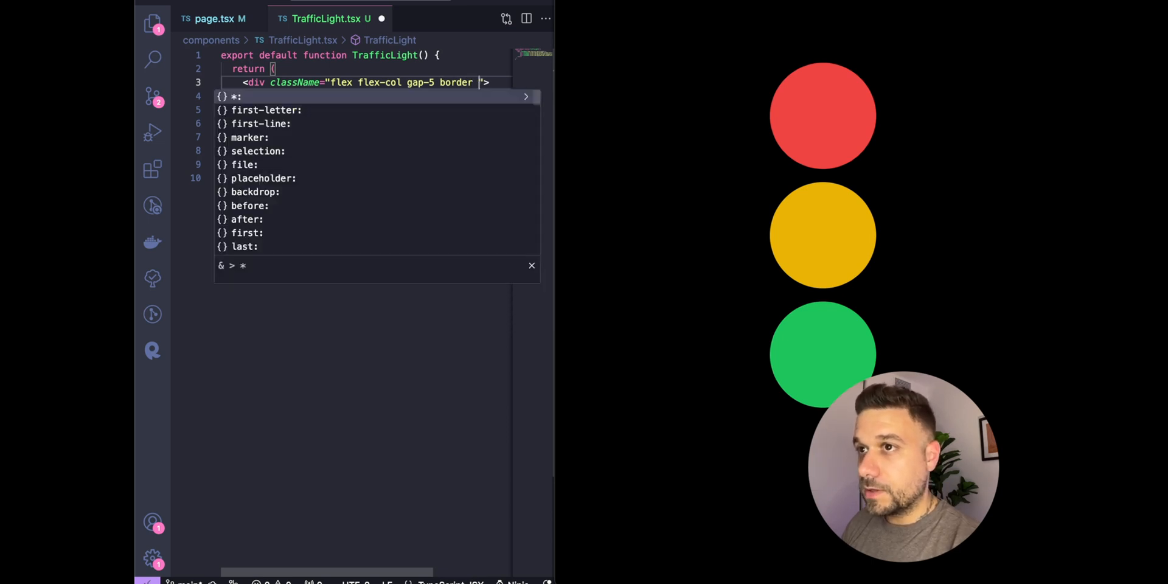
type("p")
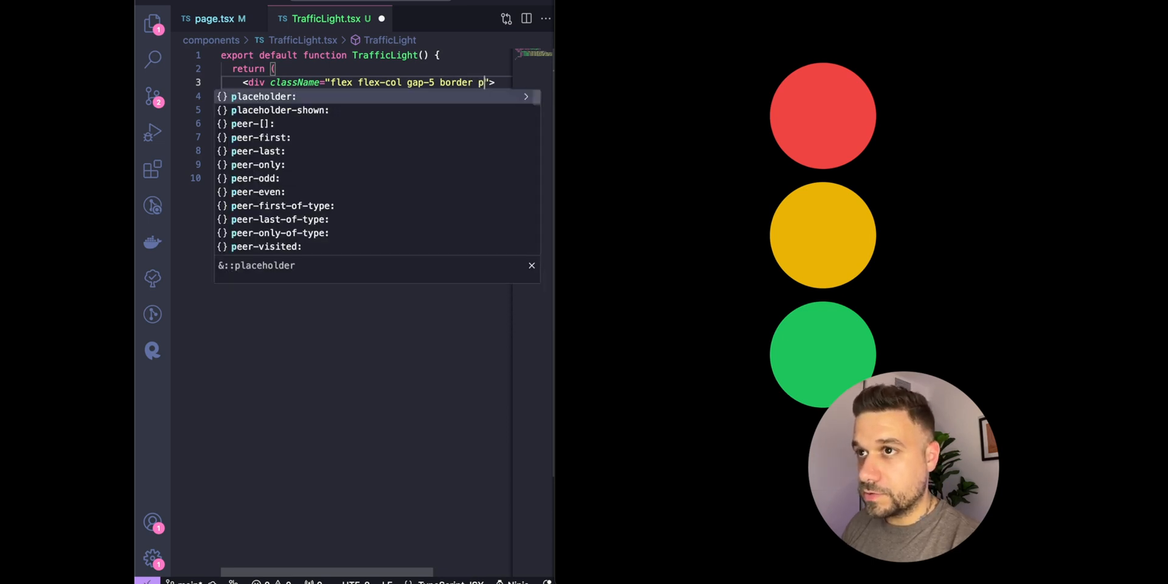
type("-5")
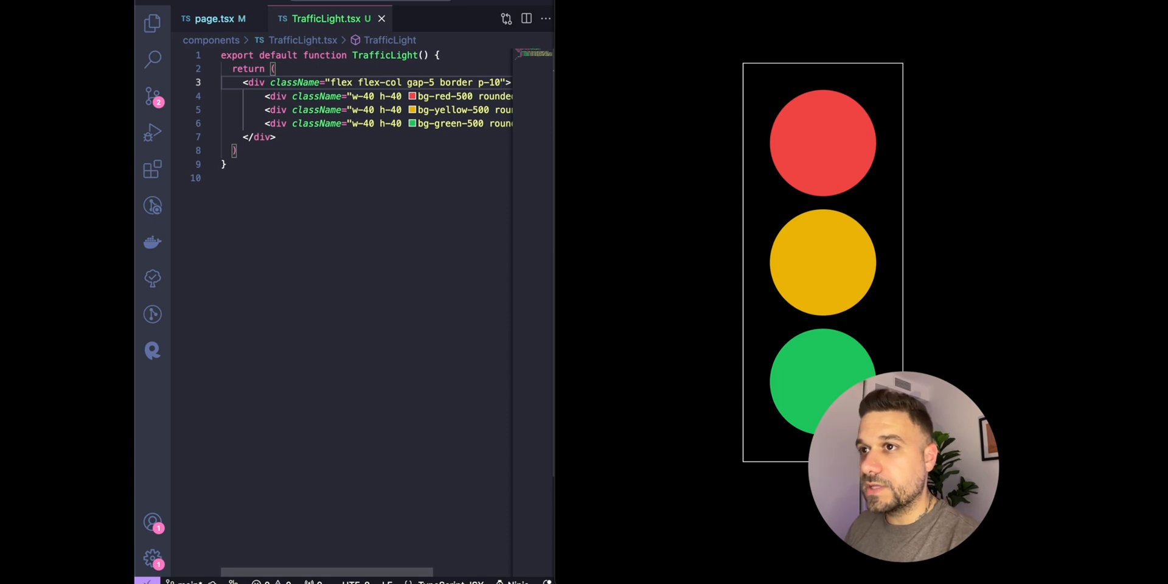
Step: Declare const [light, setLight] = useState("red") at the top of the component
key("Enter")
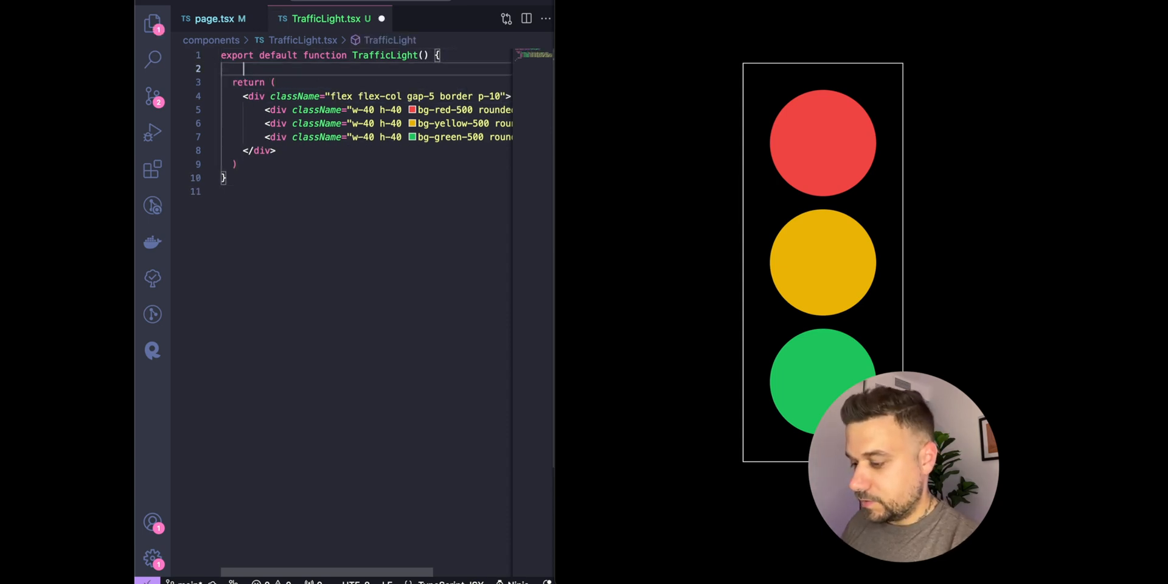
type("const")
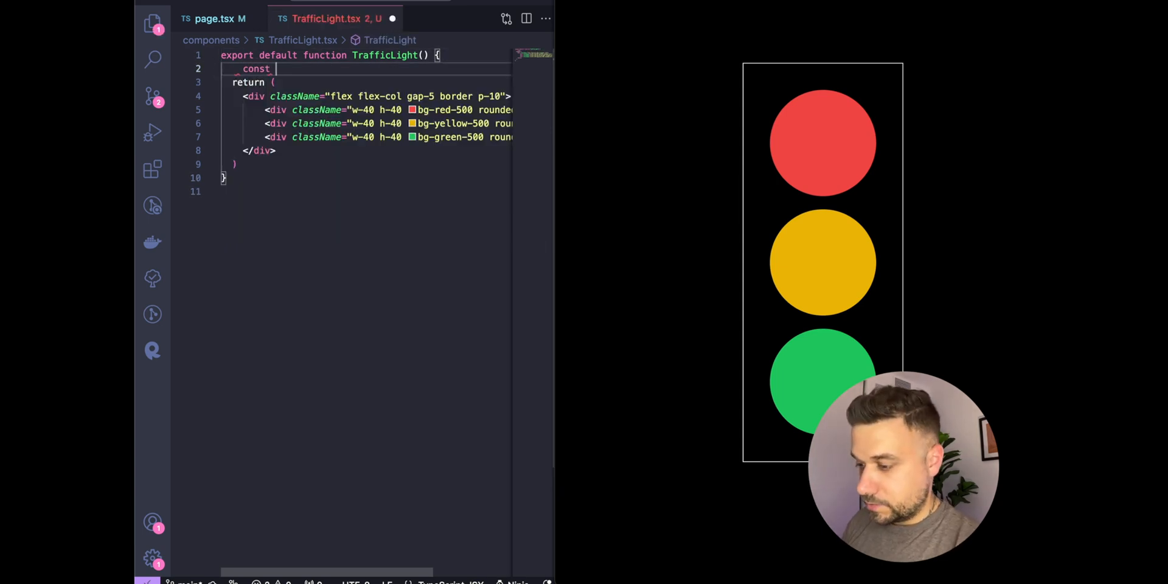
type("light, ]")
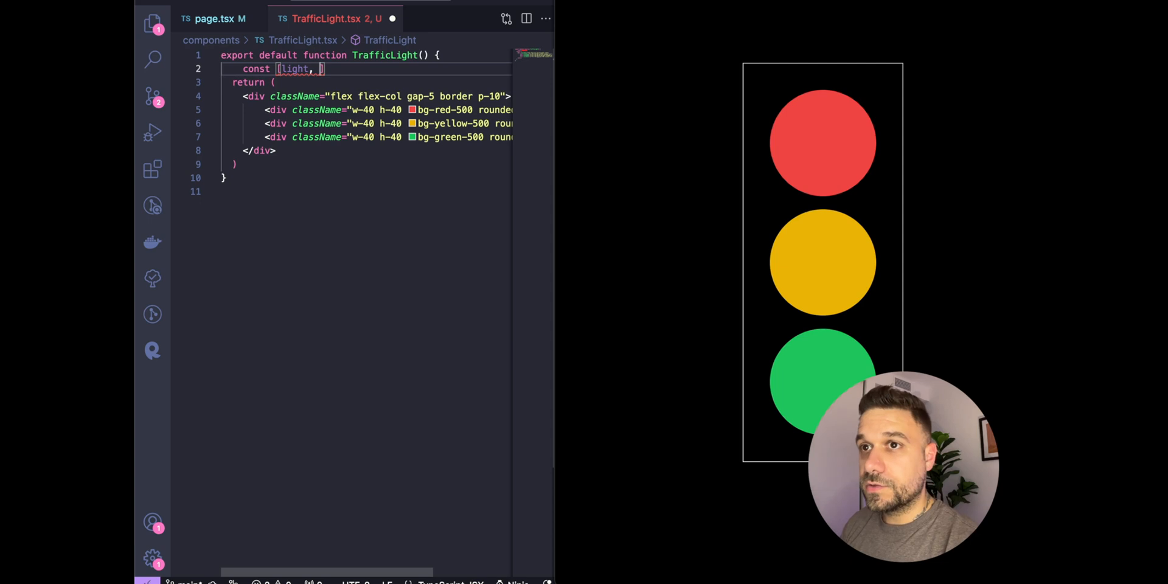
type("setLight")
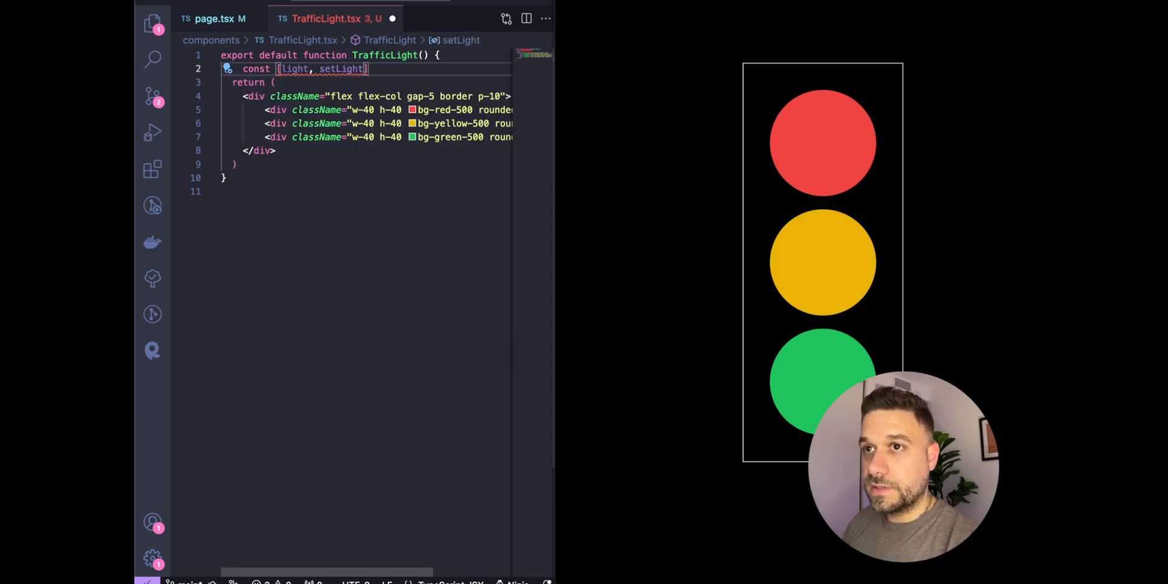
type("= useState")
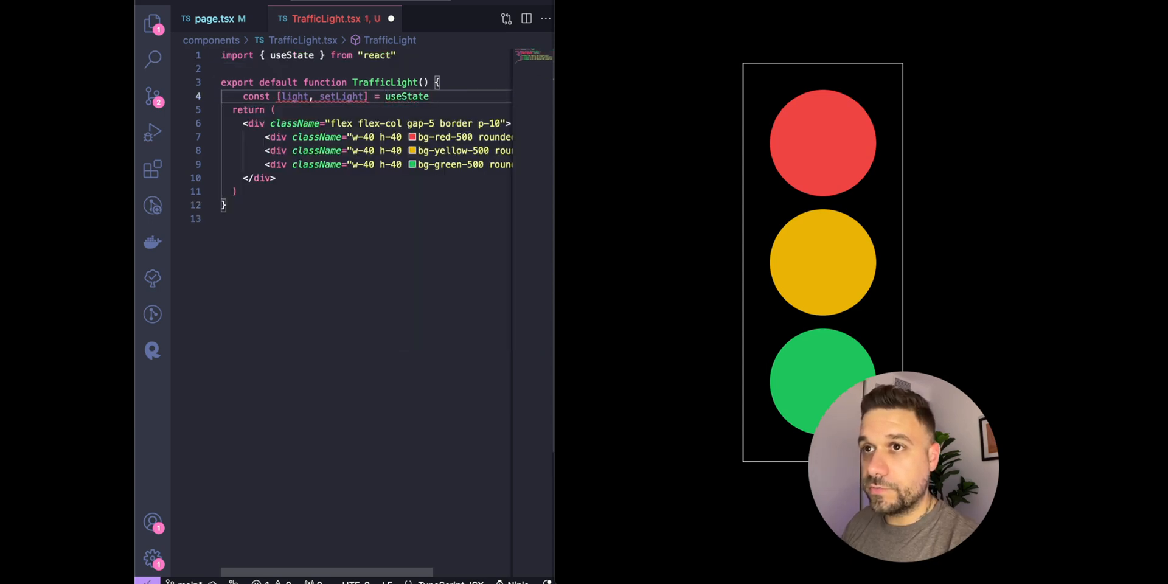
type("();")
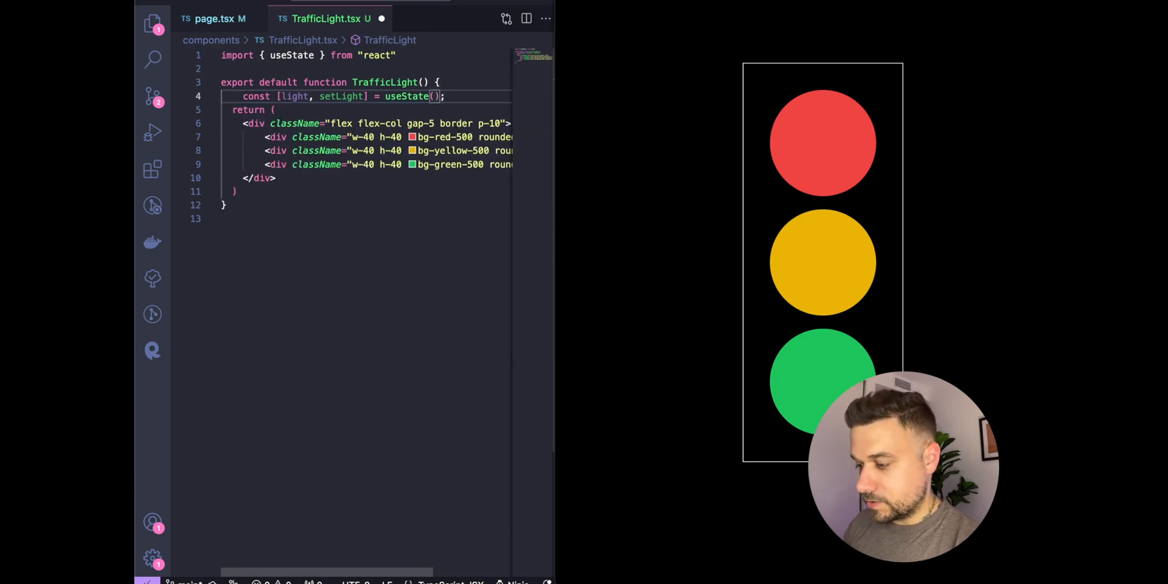
type("\"red\"")
type("\"use client\";")
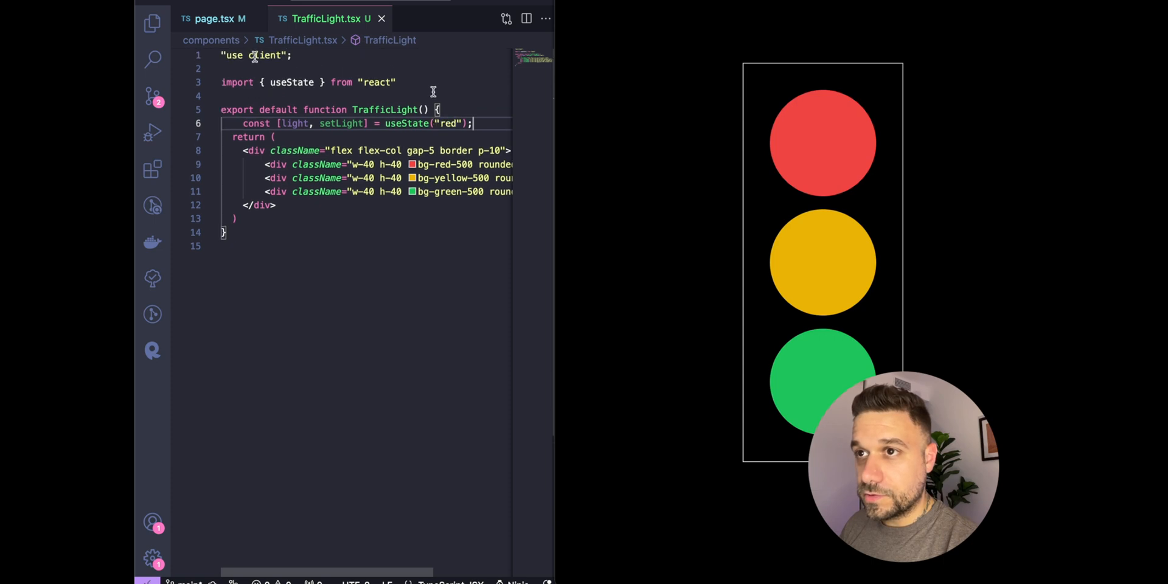
Step: Define type Light = "red" | "yellow" | "green" and use it as useState<Light>
type("type")
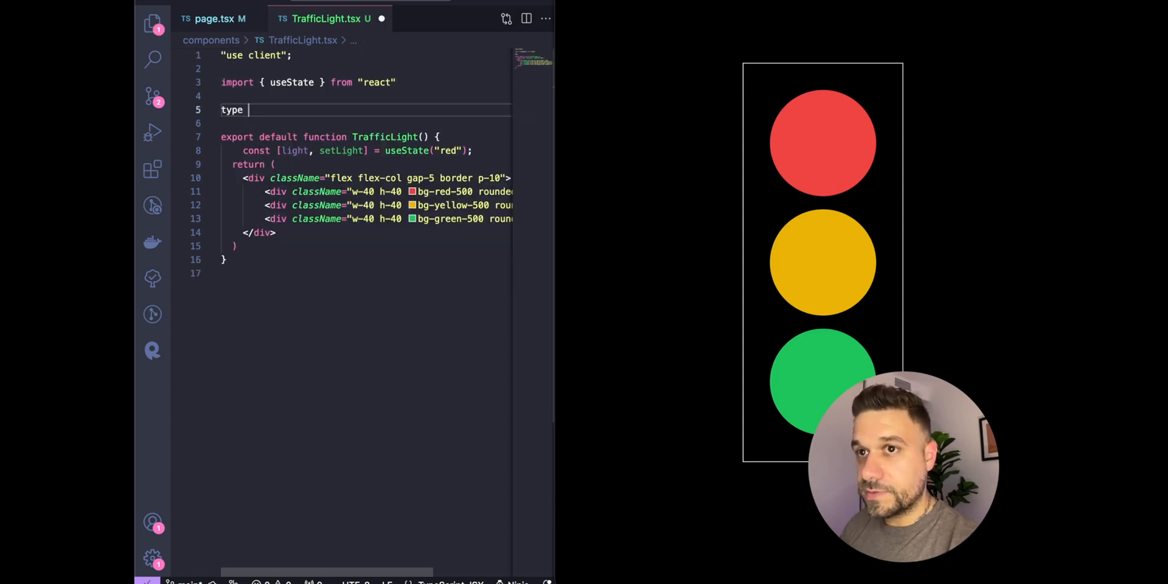
type("Light =")
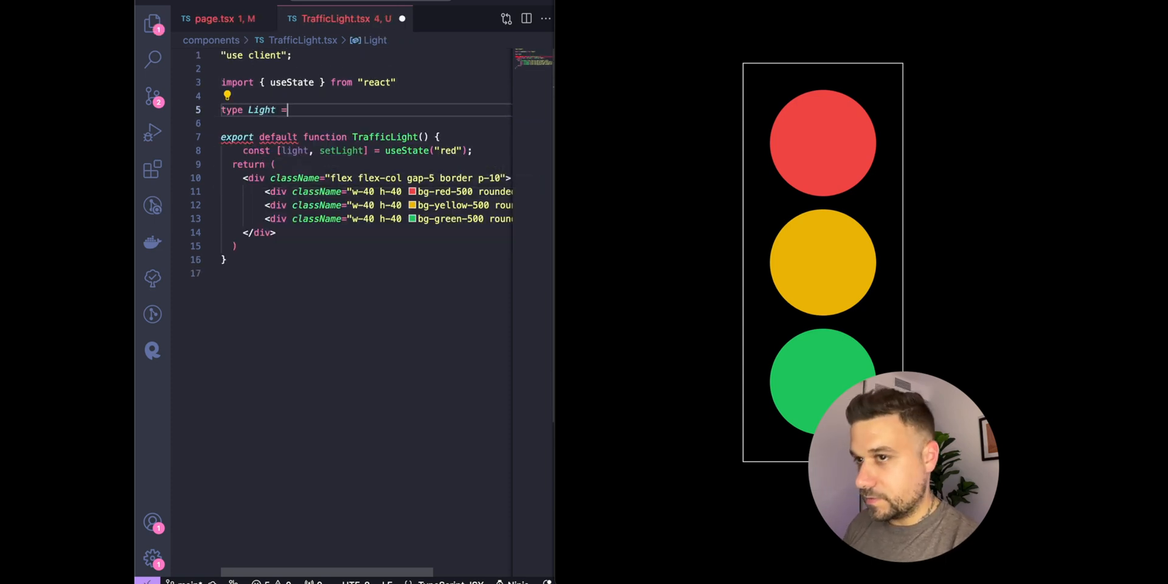
type("\"red\" | \"yellow")
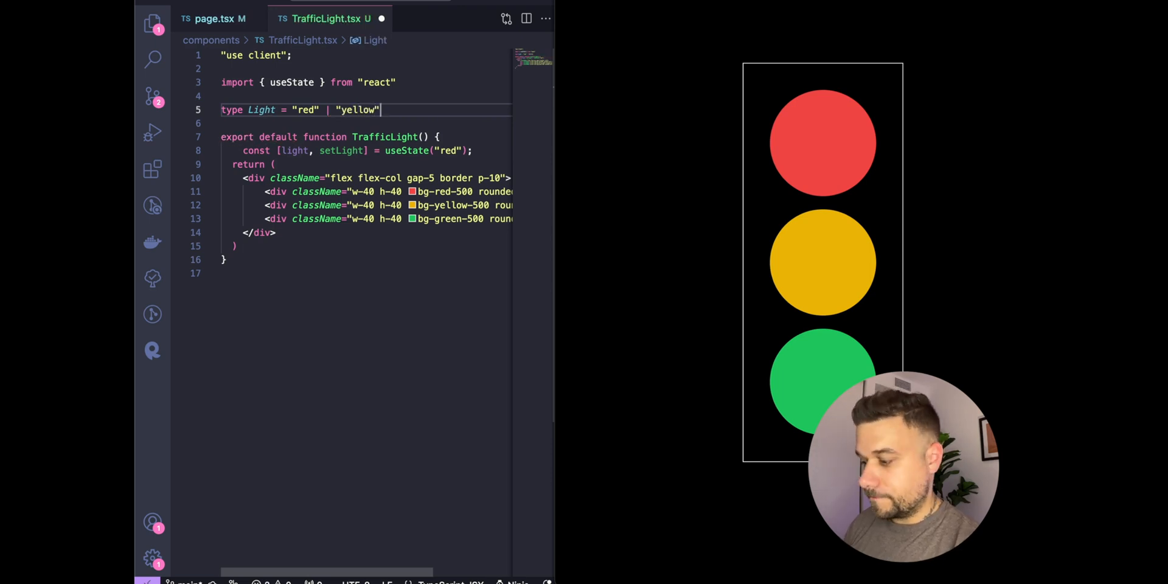
type("|")
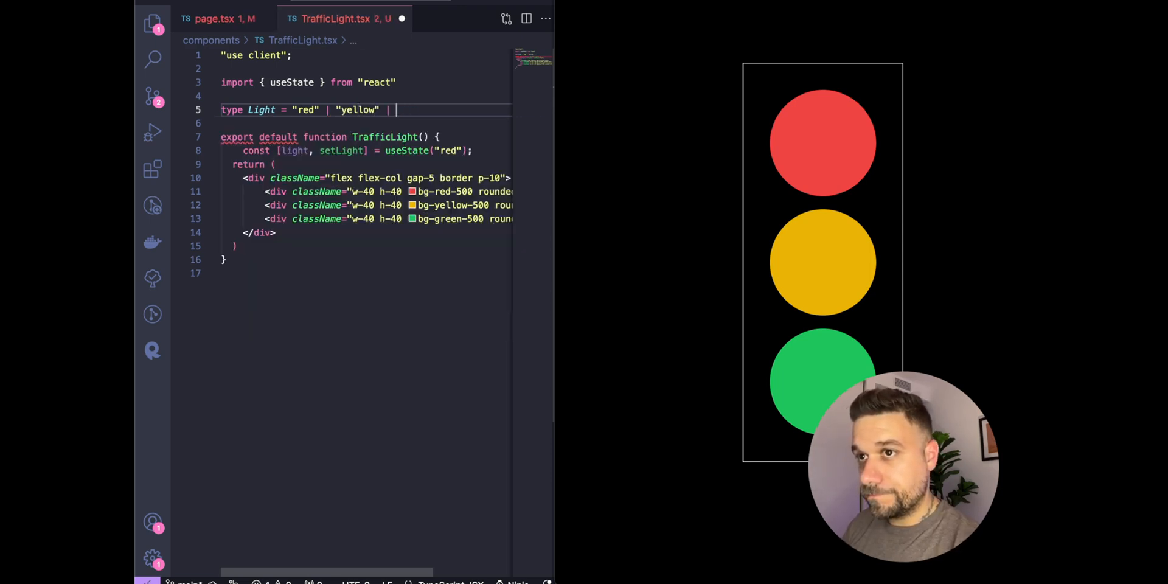
type("\"green\";")
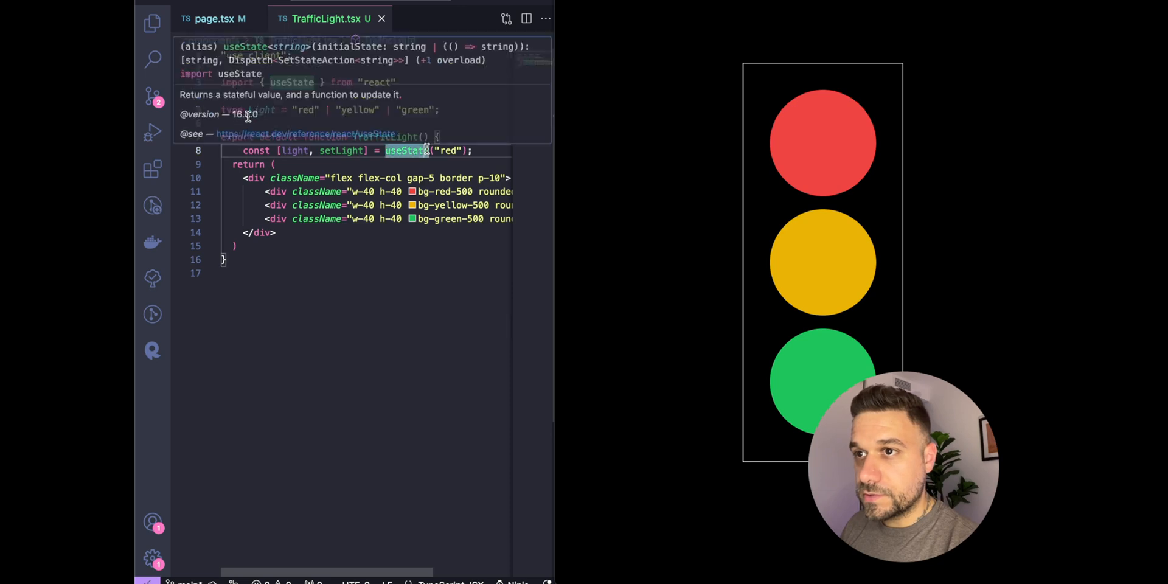
type("<Light>")
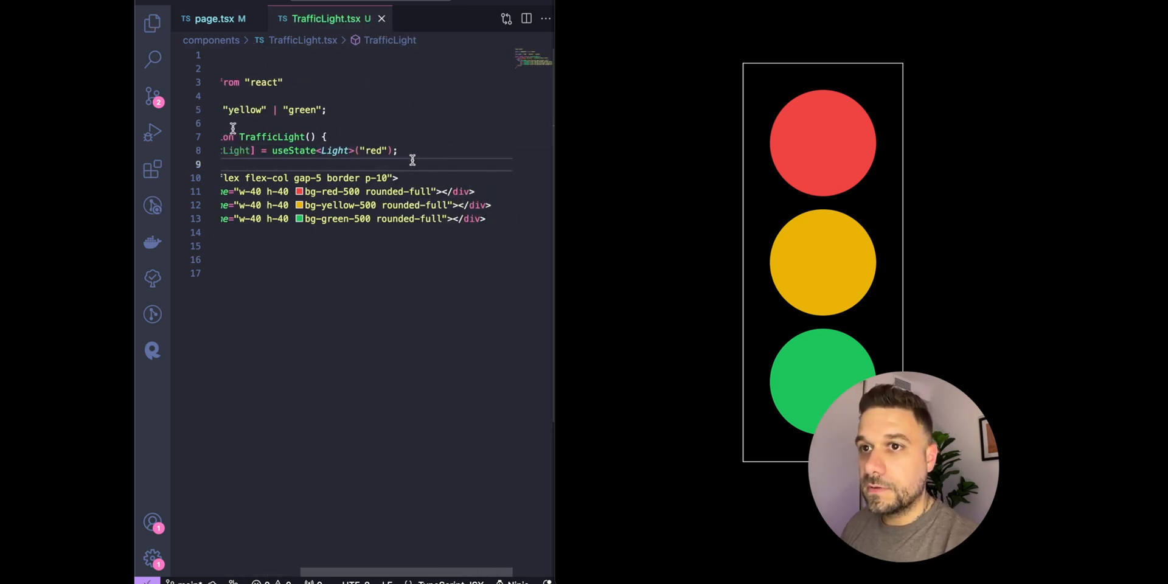
scroll("left", 3)
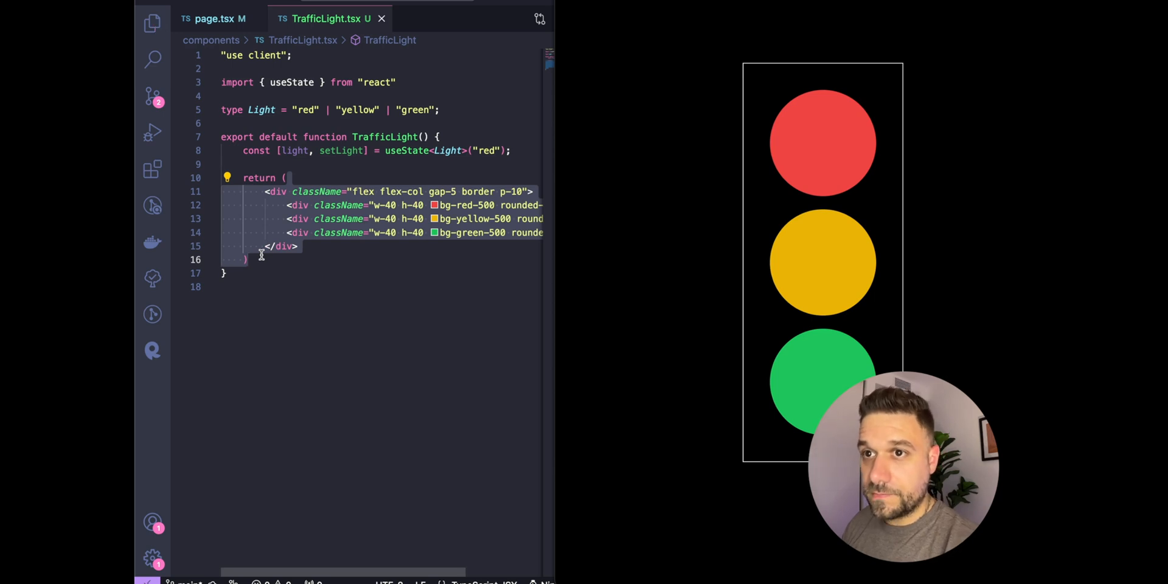
Step: Make each light's className a template literal applying its bg colour only when light matches
left_click(302, 164)
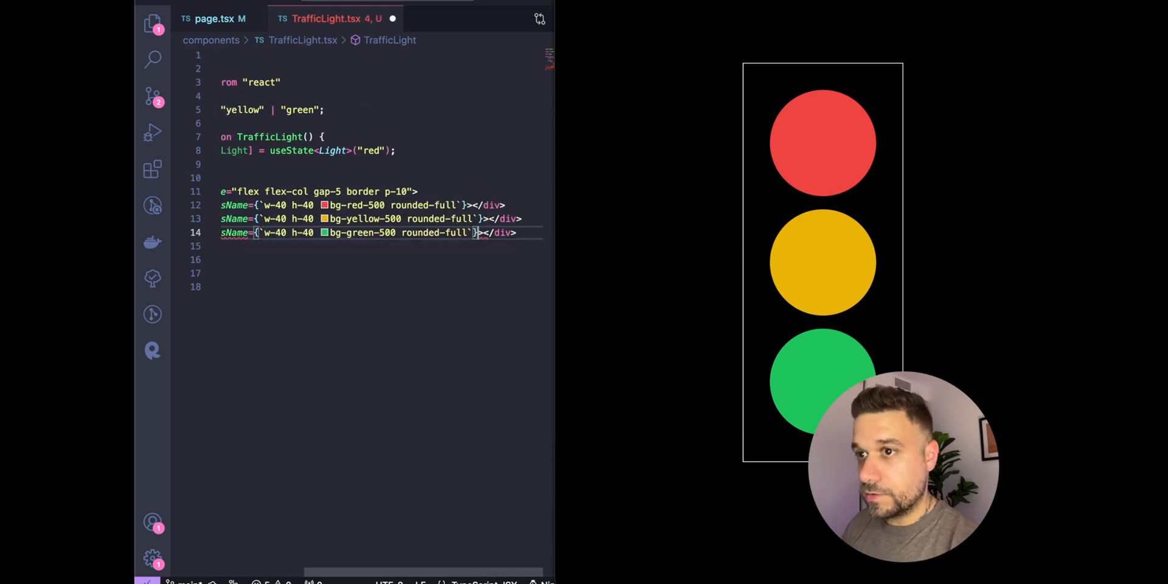
scroll("left", 3)
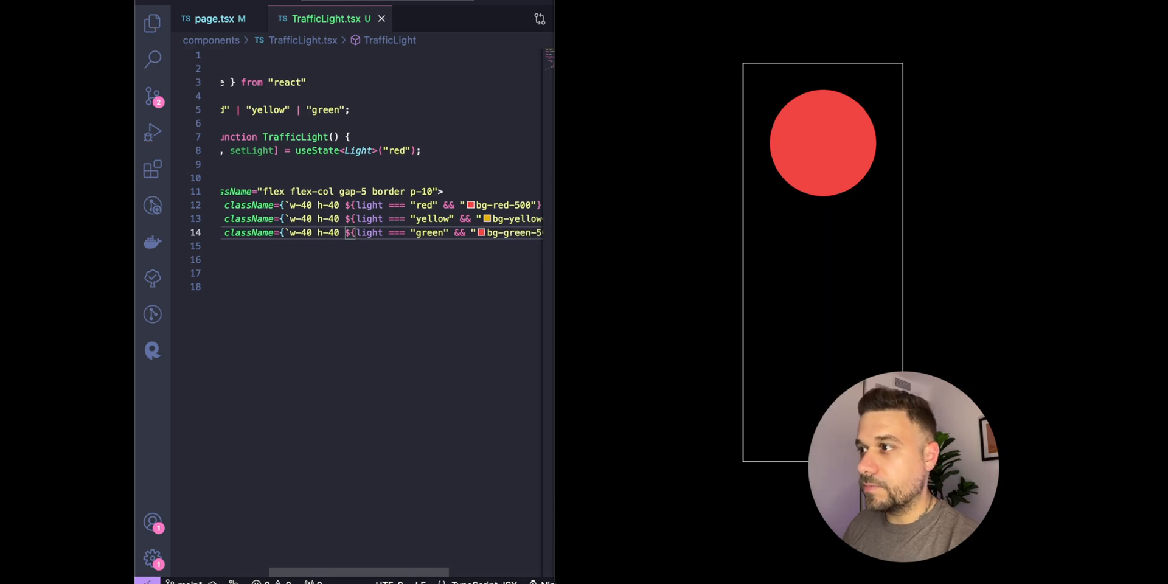
Step: Add a useEffect on [light] holding const timer = setTimeout(() => {}, 2000)
scroll("left", 3)
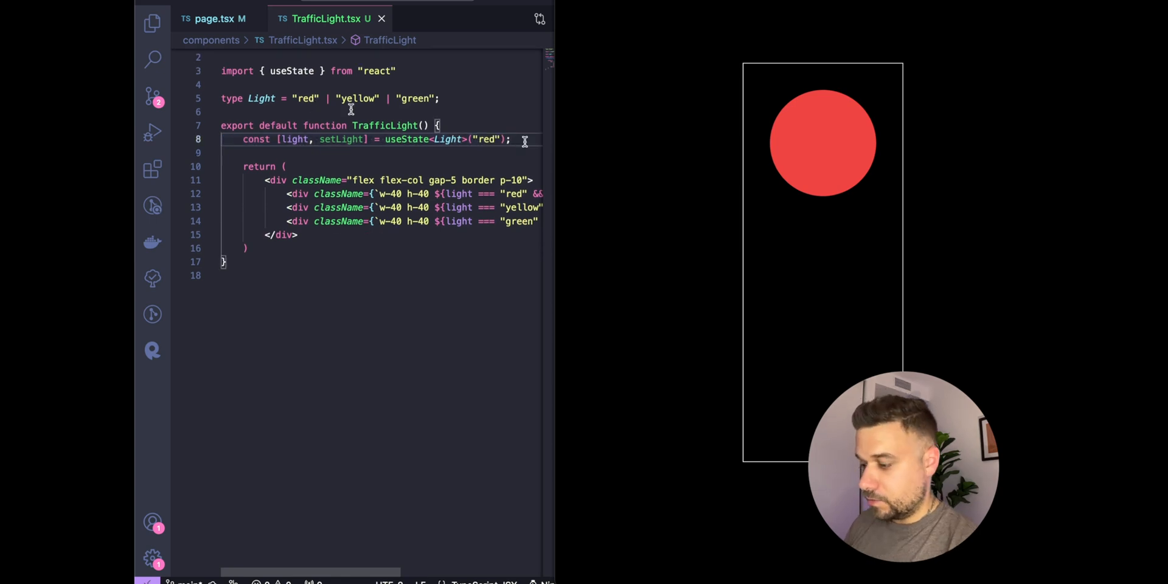
type("useEffect((")
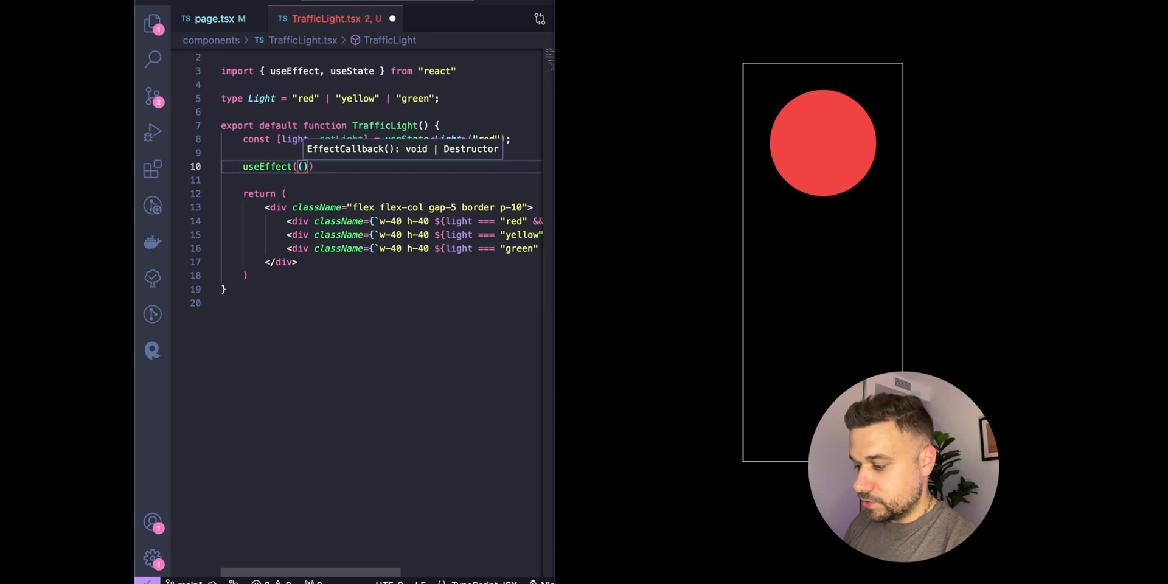
type("() => {")
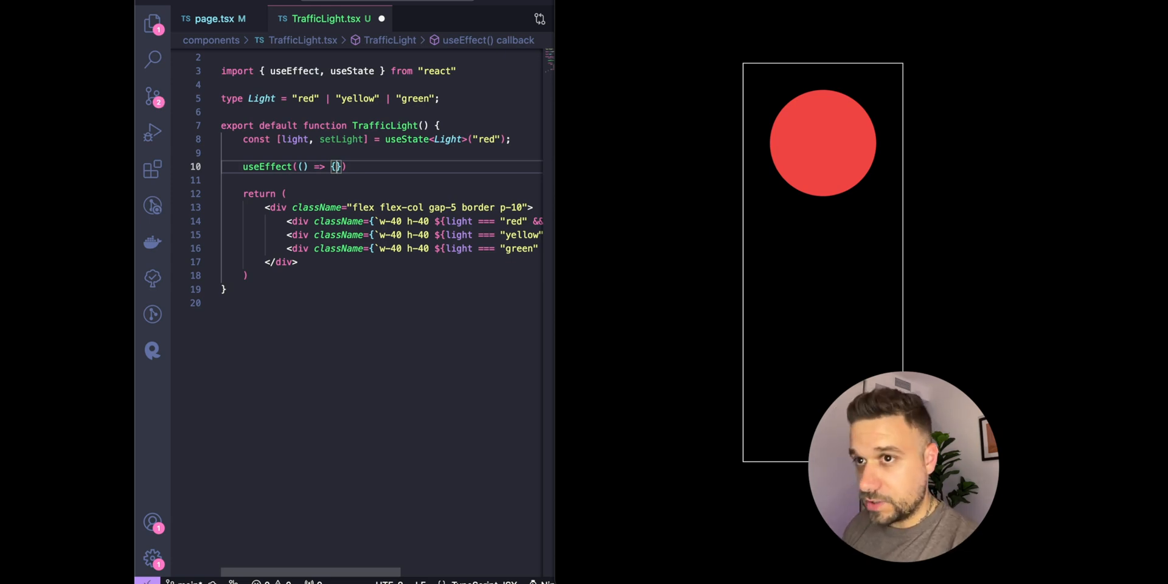
type(", [light")
key("enter")
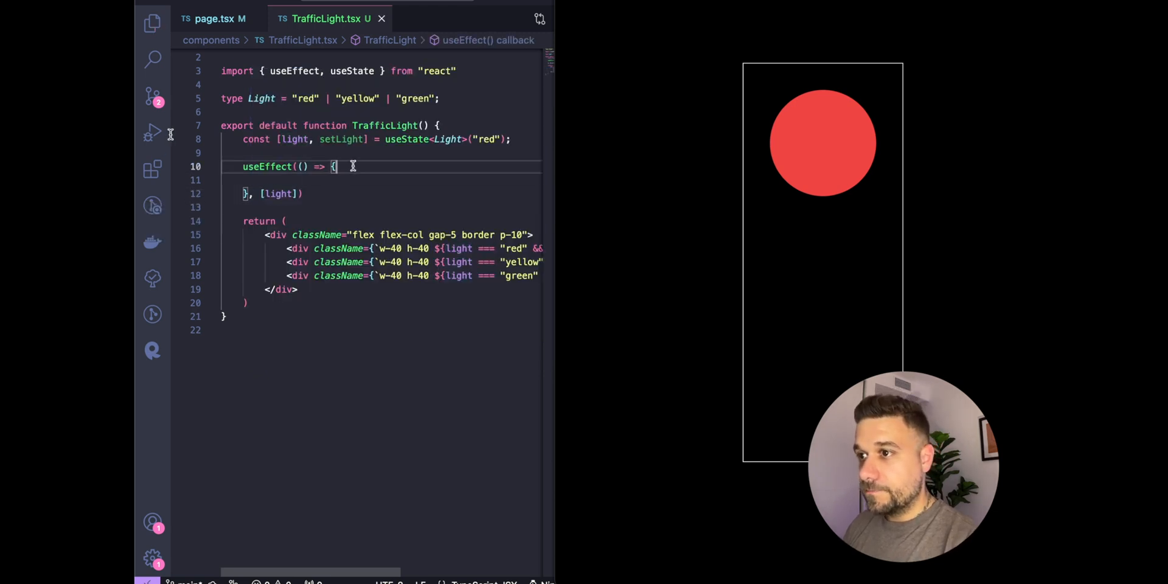
type("const timer =")
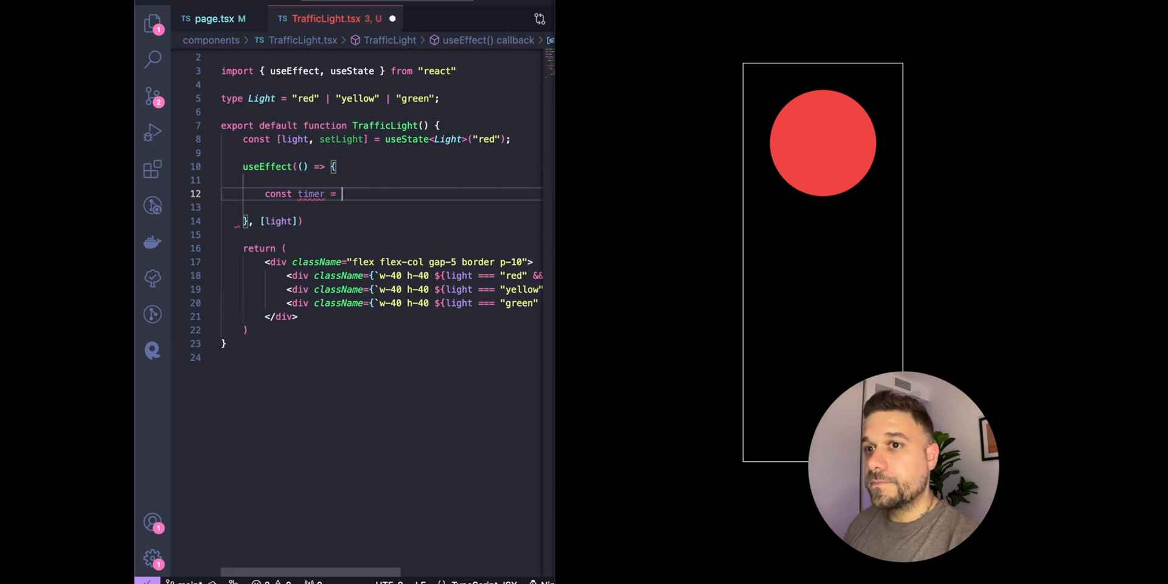
type("setTimeout")
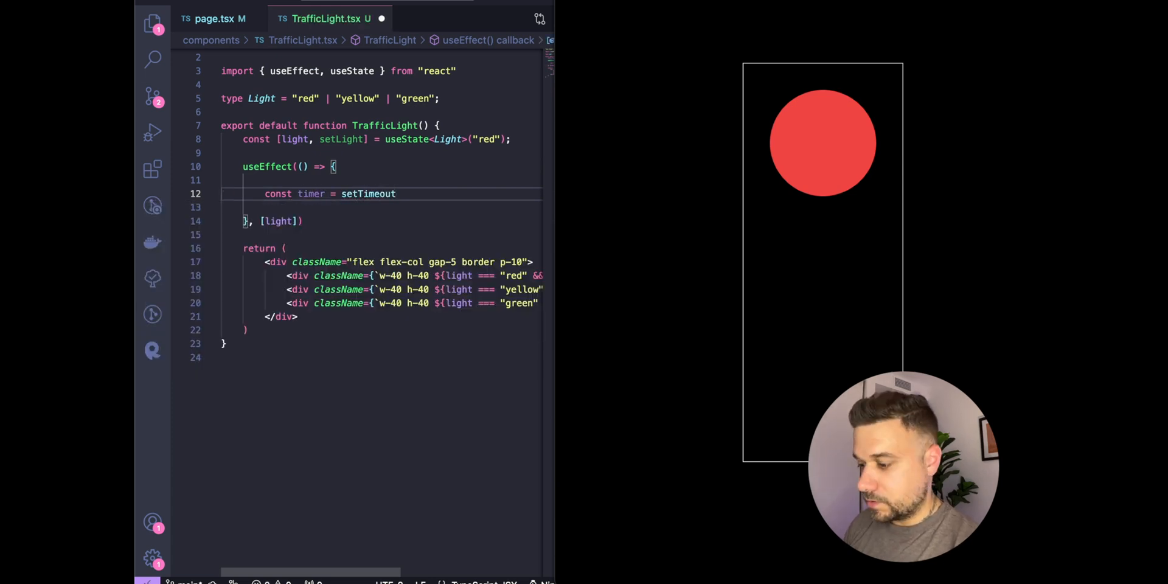
type("(() => {")
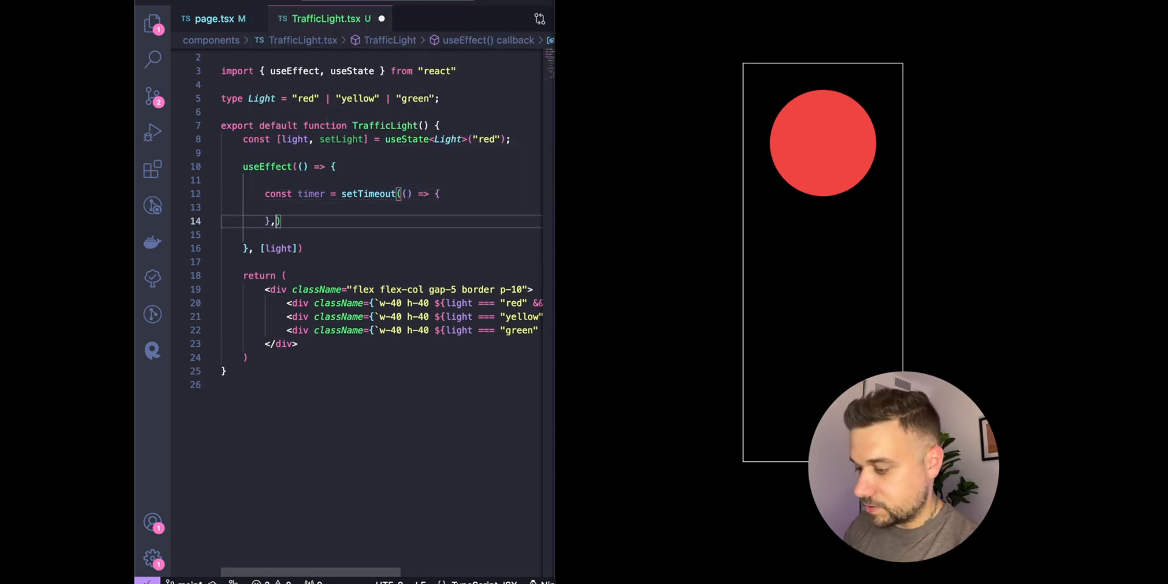
type("2000")
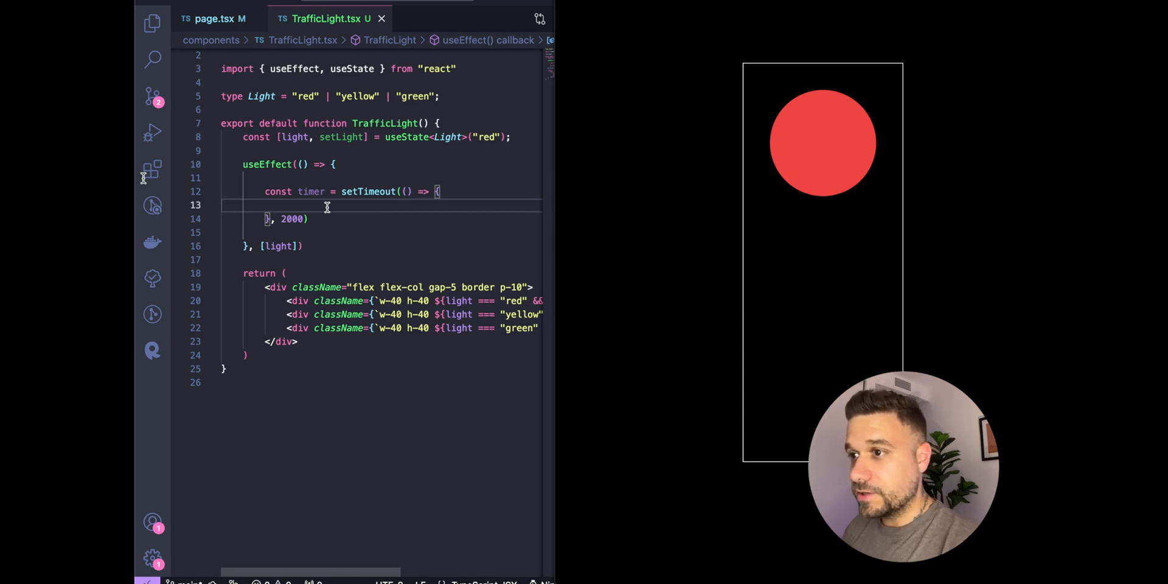
Step: Add an if-block that switches the light from red to green
type("if(")
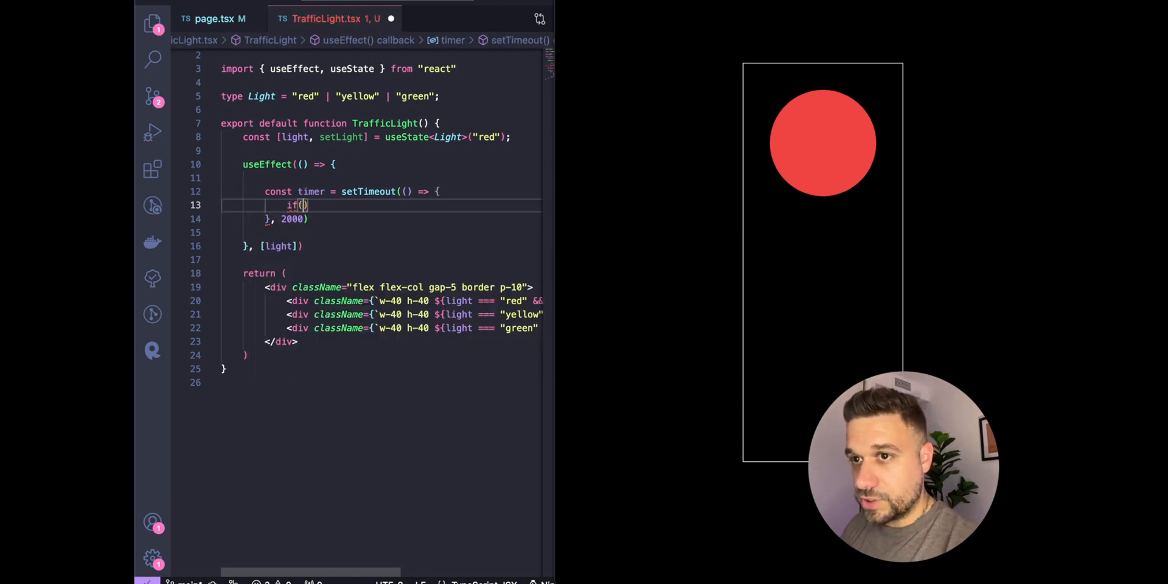
type("light")
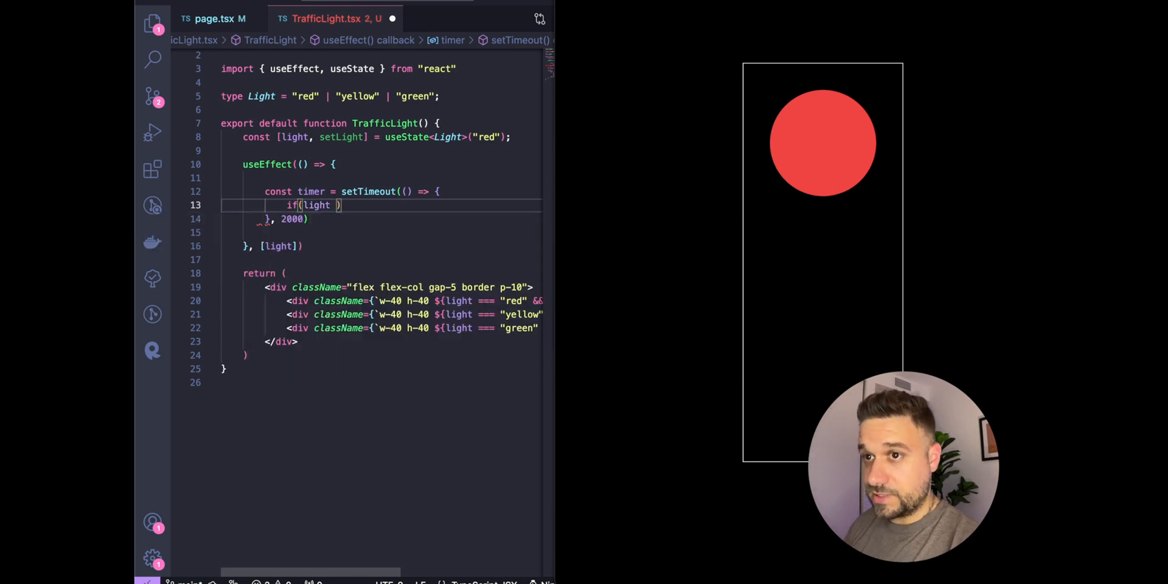
type("=== \"red\")")
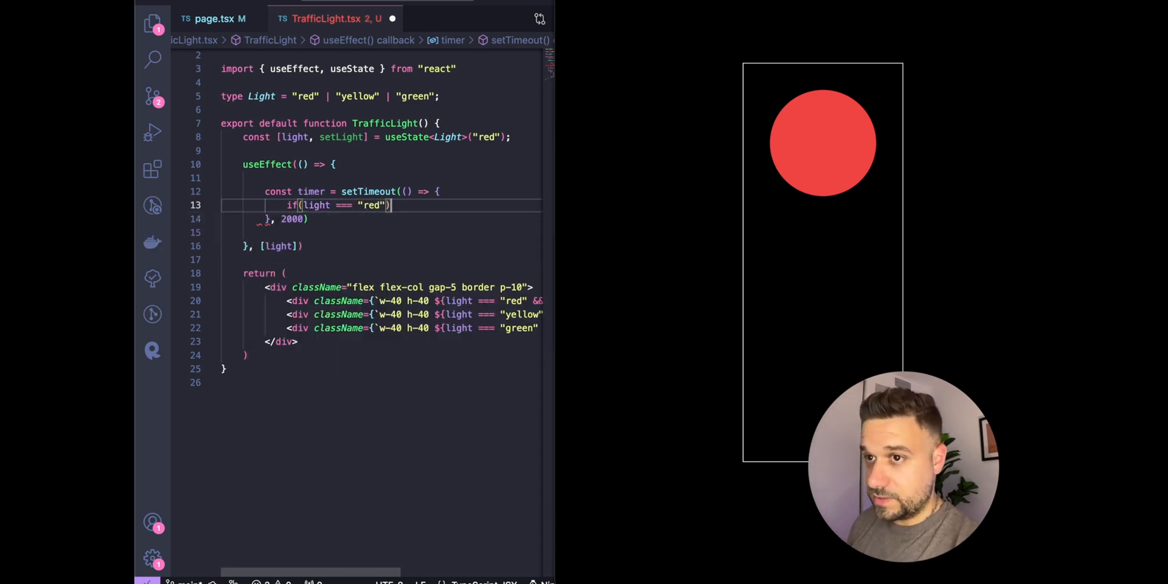
type("{")
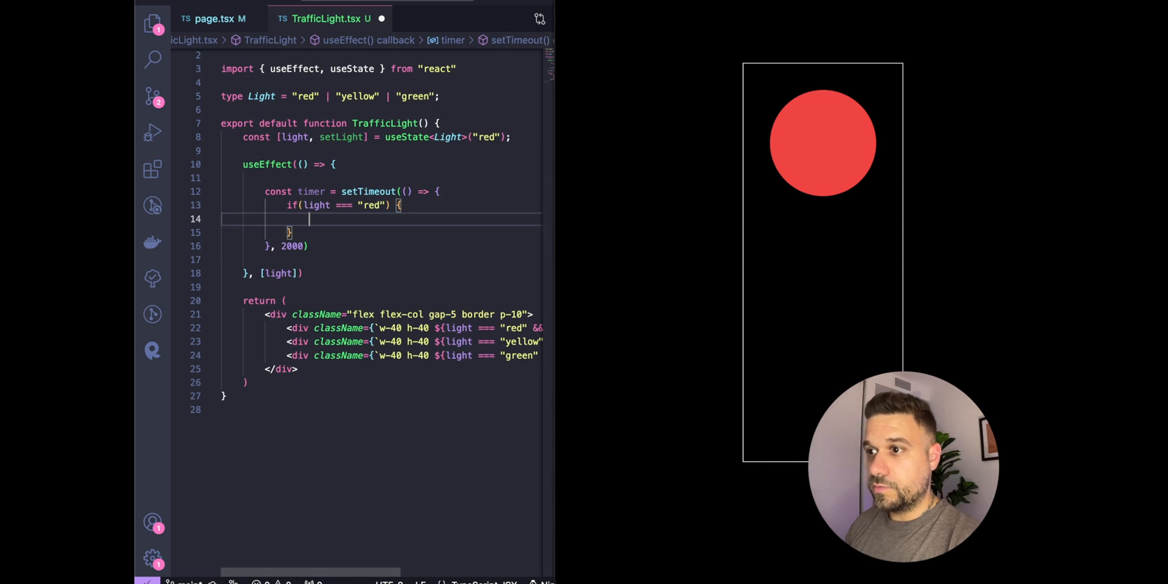
type("setLight(\"green\");")
type("if(light ")
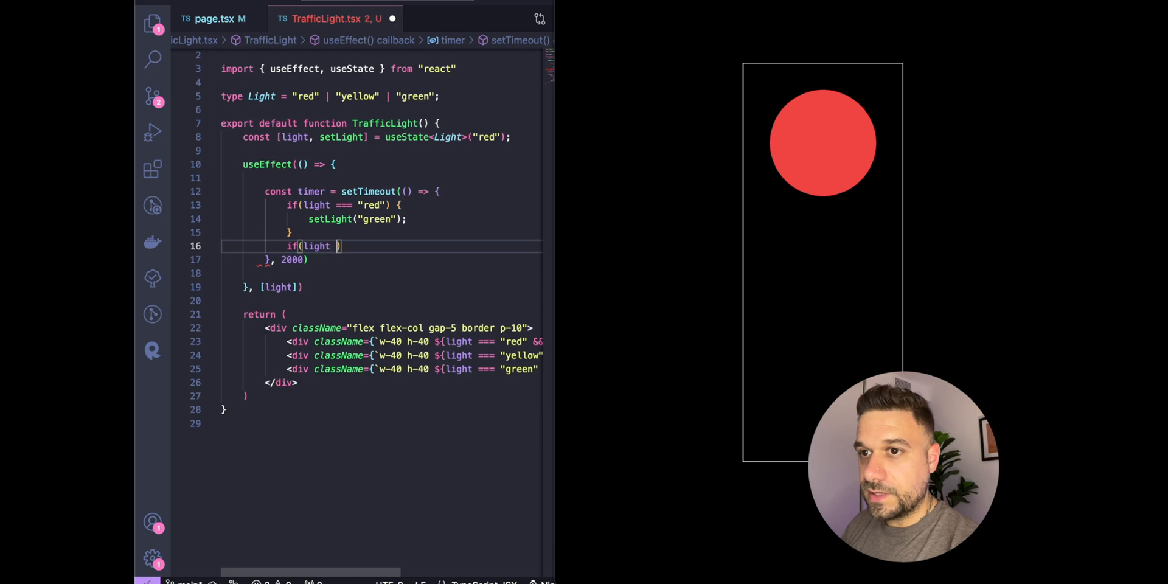
Step: Add if-blocks switching green to yellow and yellow back to red
type("=== \"yell\"")
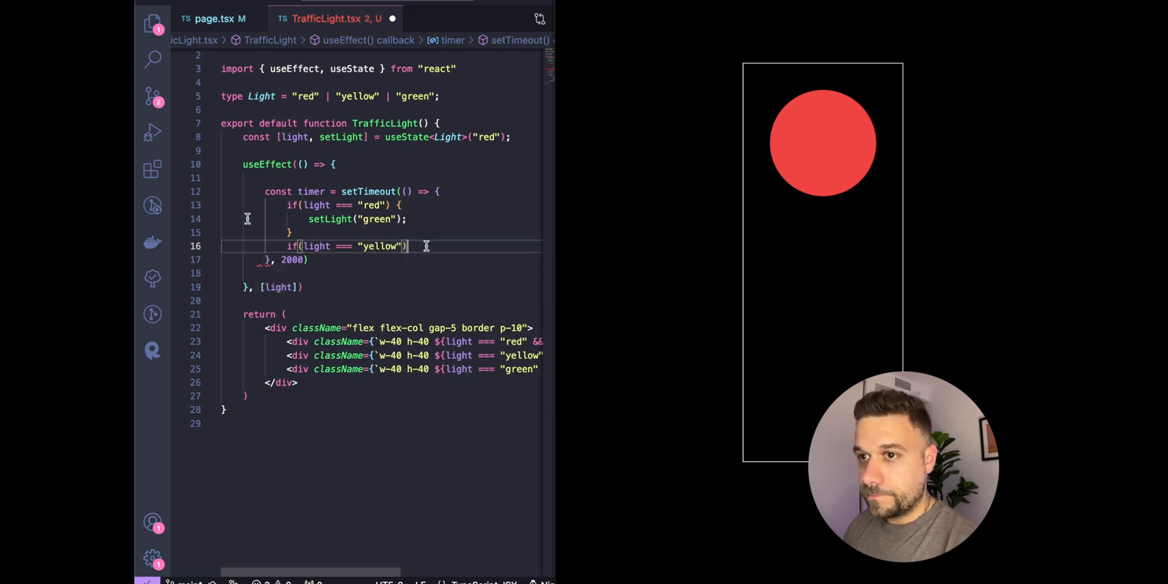
type("{")
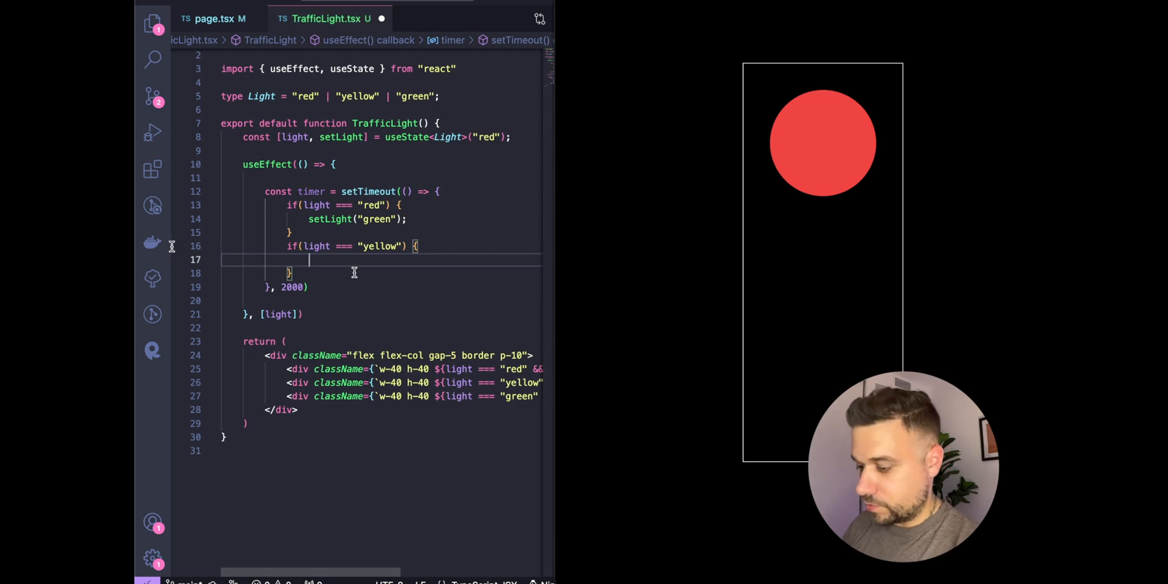
type("setLight()")
type("if(light === \"green")
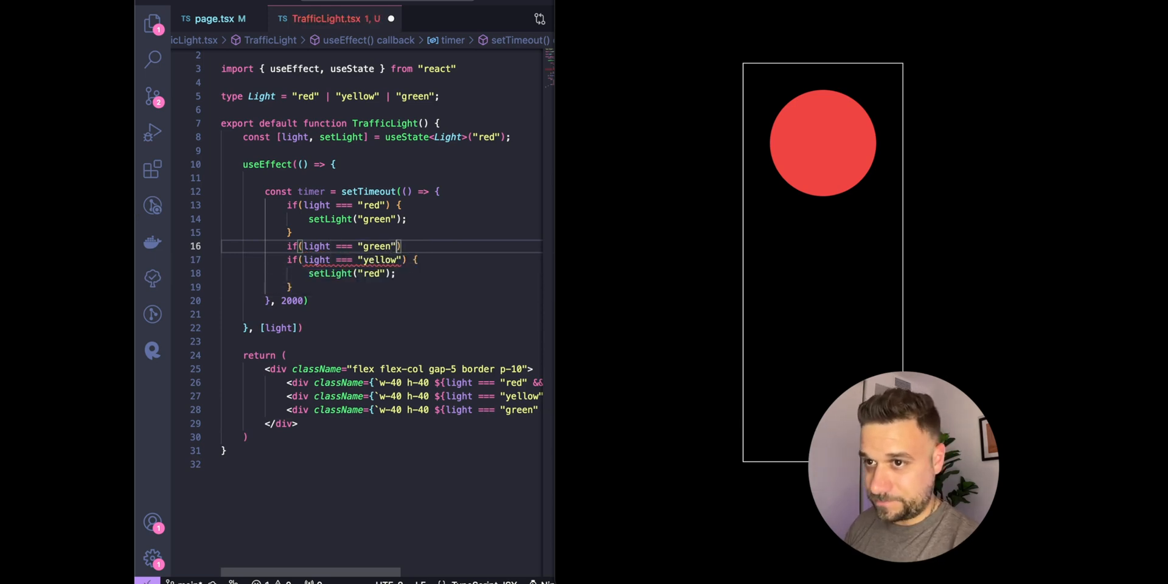
type("setLight(")
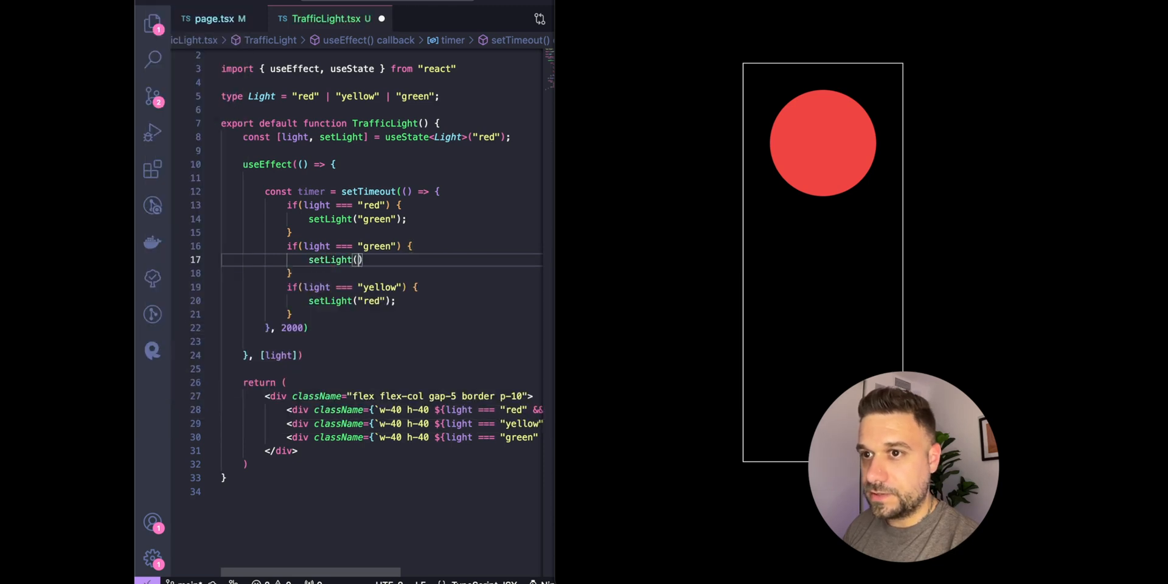
type("\"yellow\"")
left_click(380, 327)
type(";")
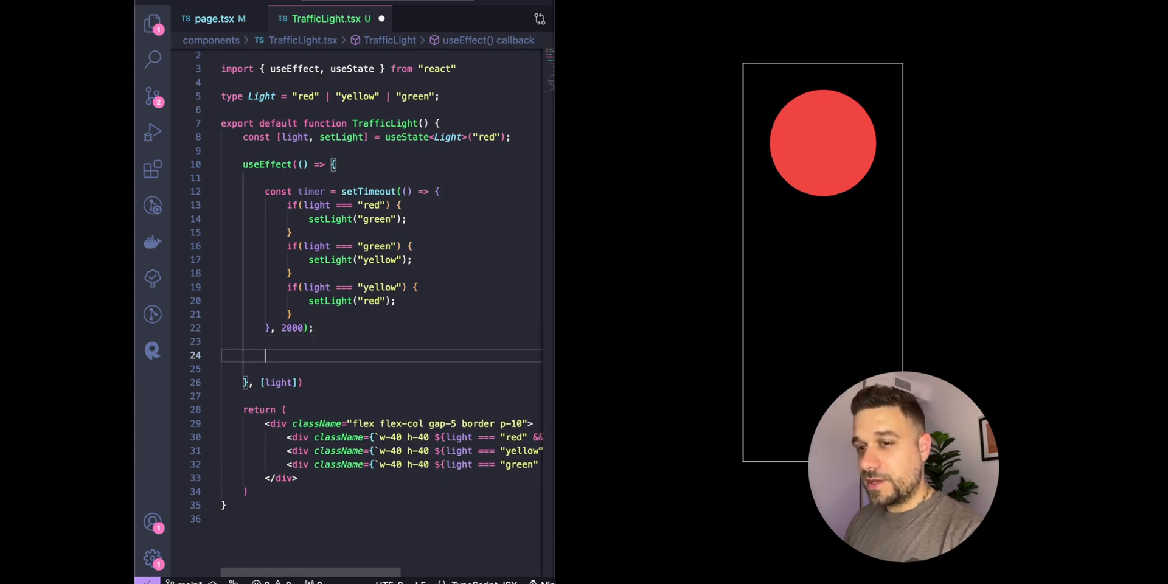
Step: Return a cleanup from useEffect that calls clearTimeout(timer)
type("return () =>")
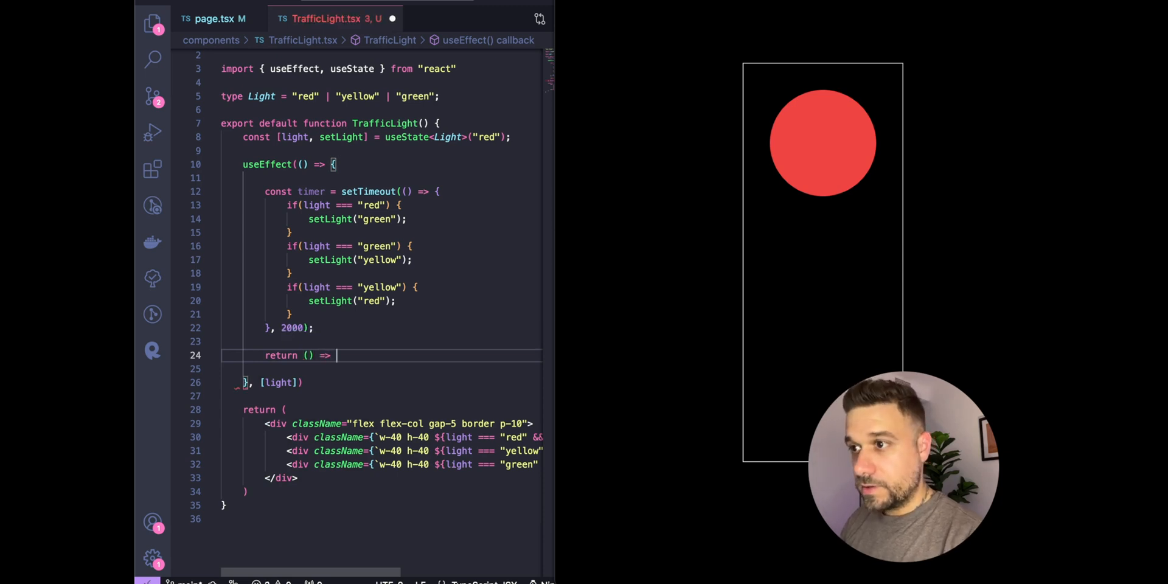
type("clearTimeout()")
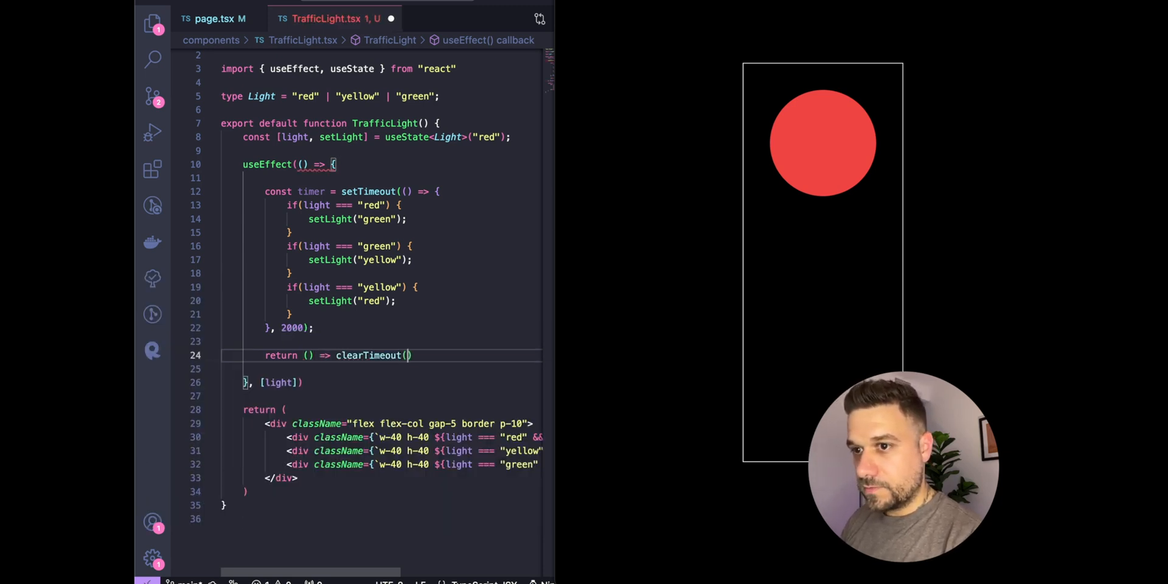
type("timer")
left_click(382, 382)
type(";")
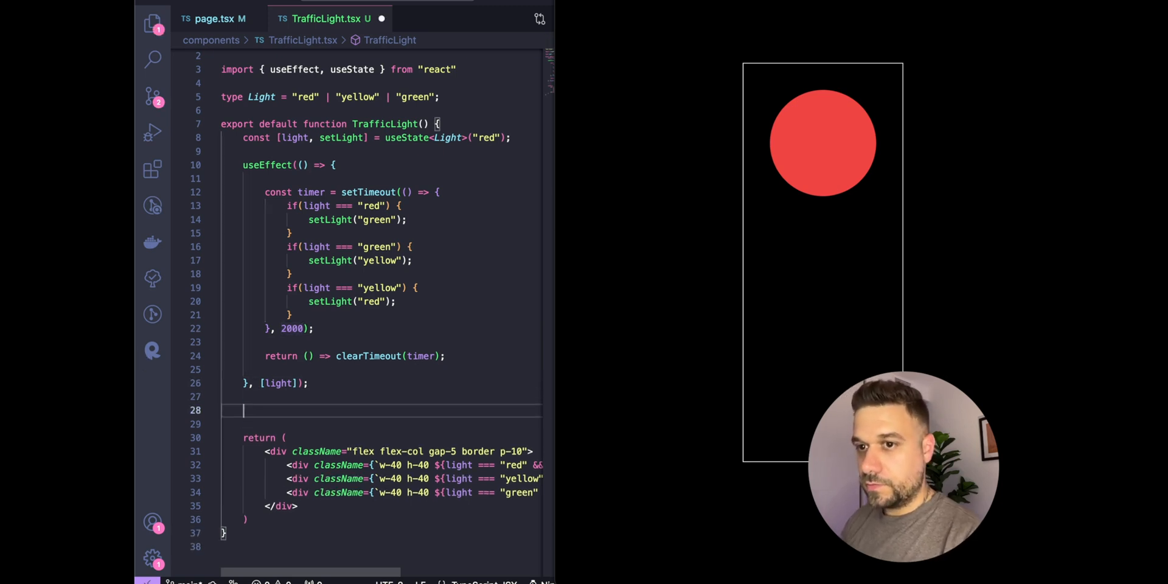
Step: Declare the arrow function getLightDuration taking a currentLight parameter
type("const")
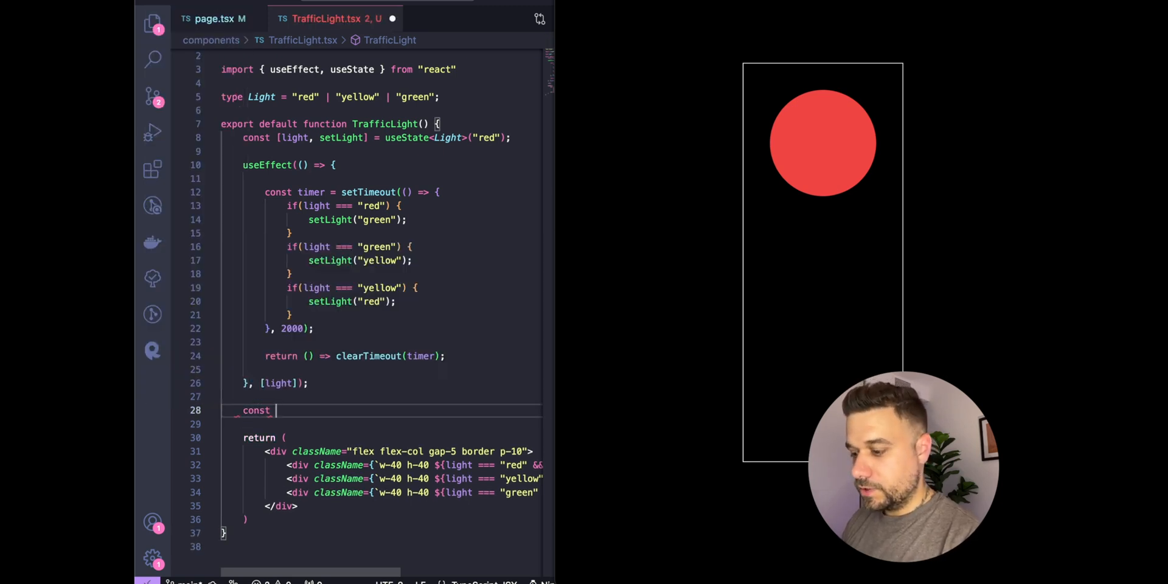
type("get")
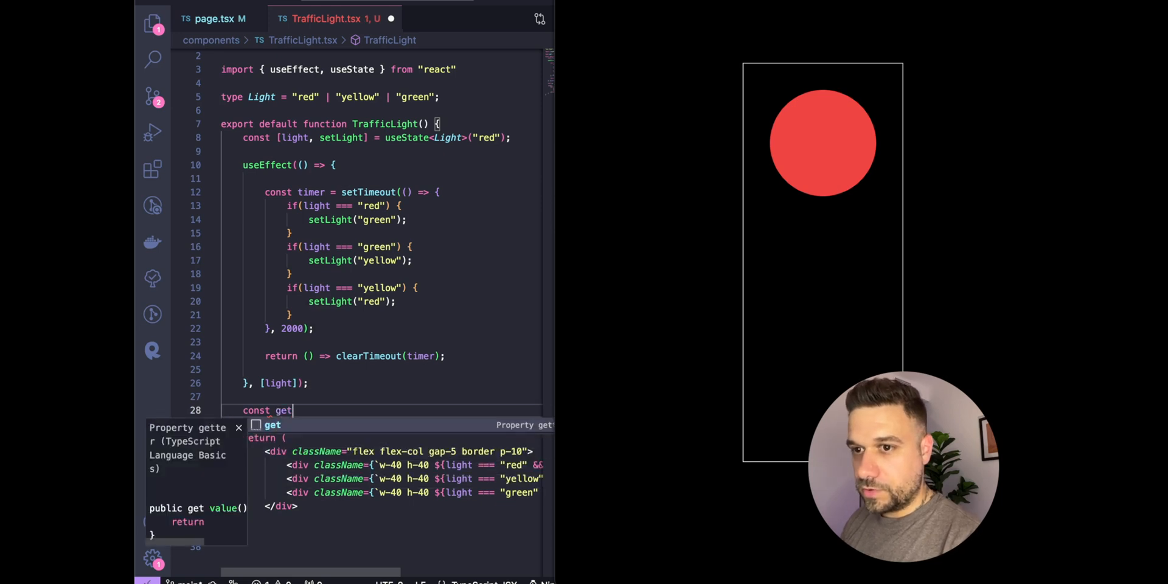
type("LightDurat")
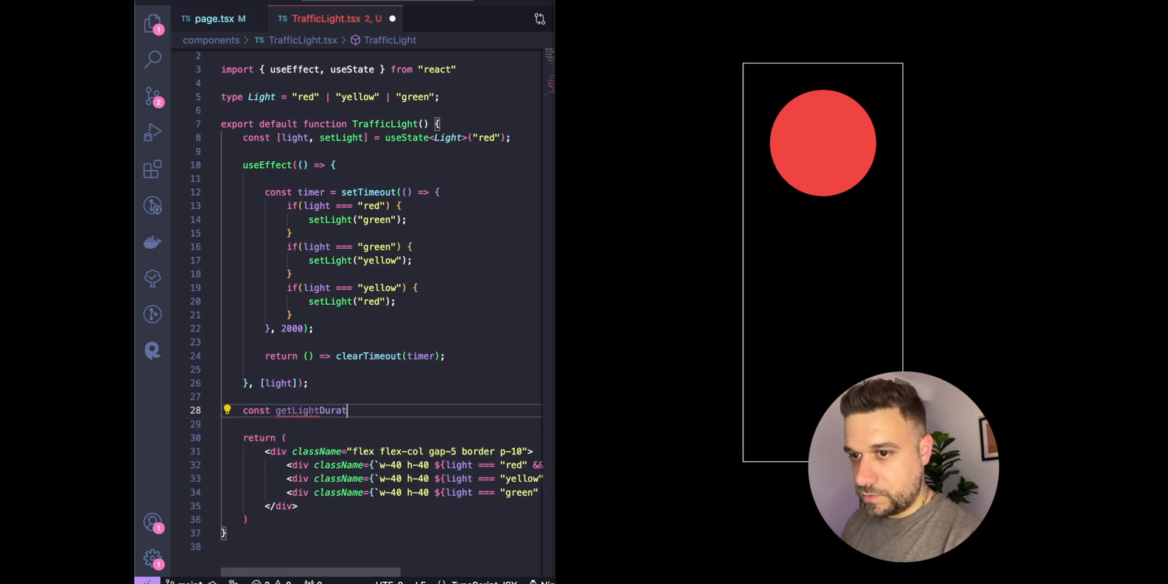
type("ion = ()")
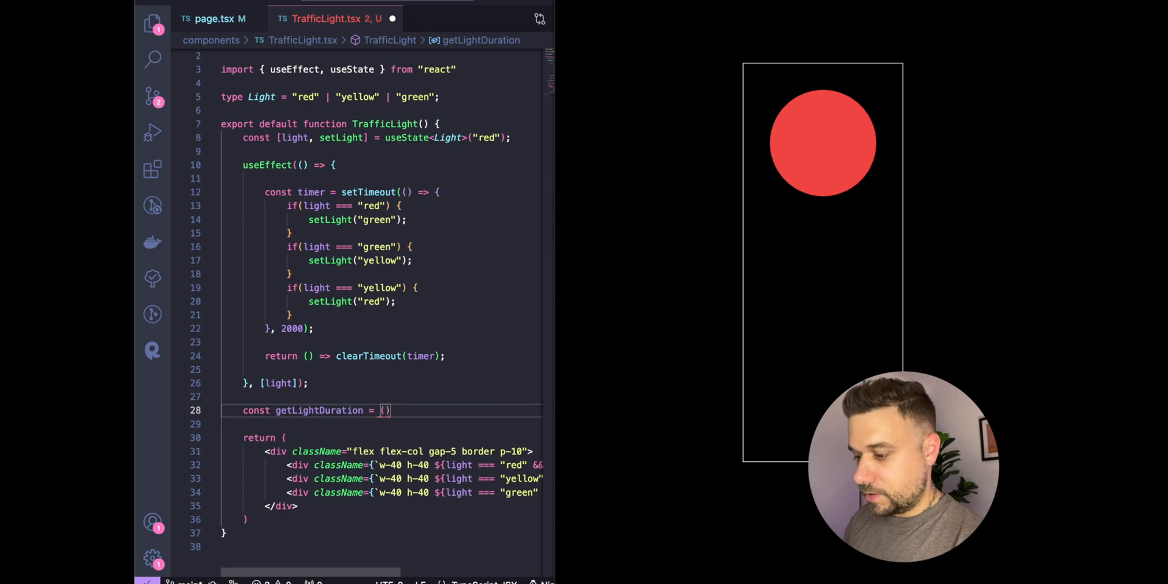
type("currentLight: L")
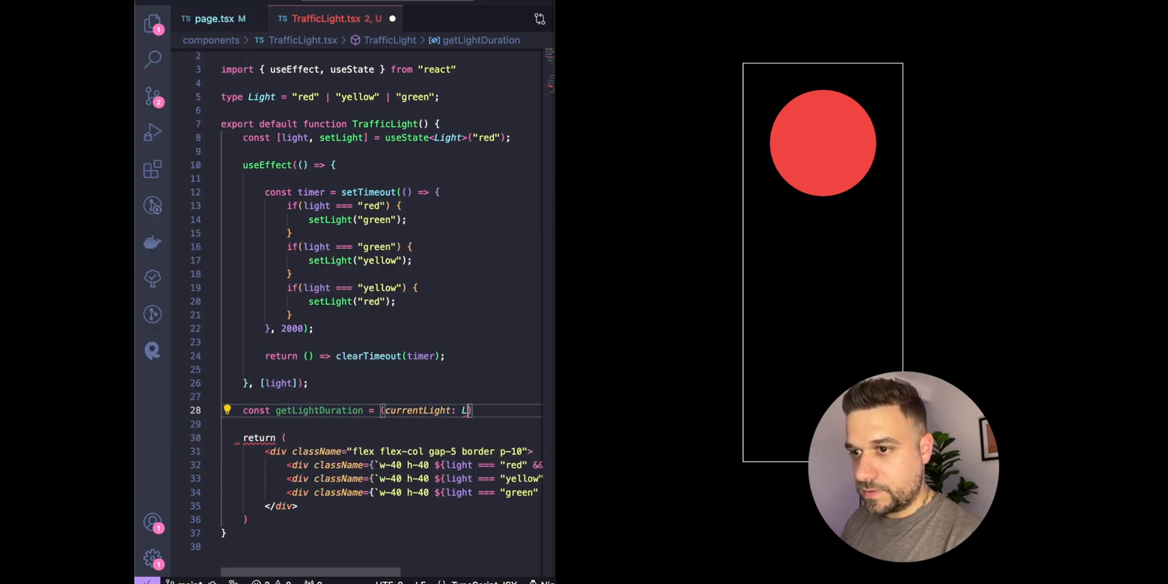
type("ight")
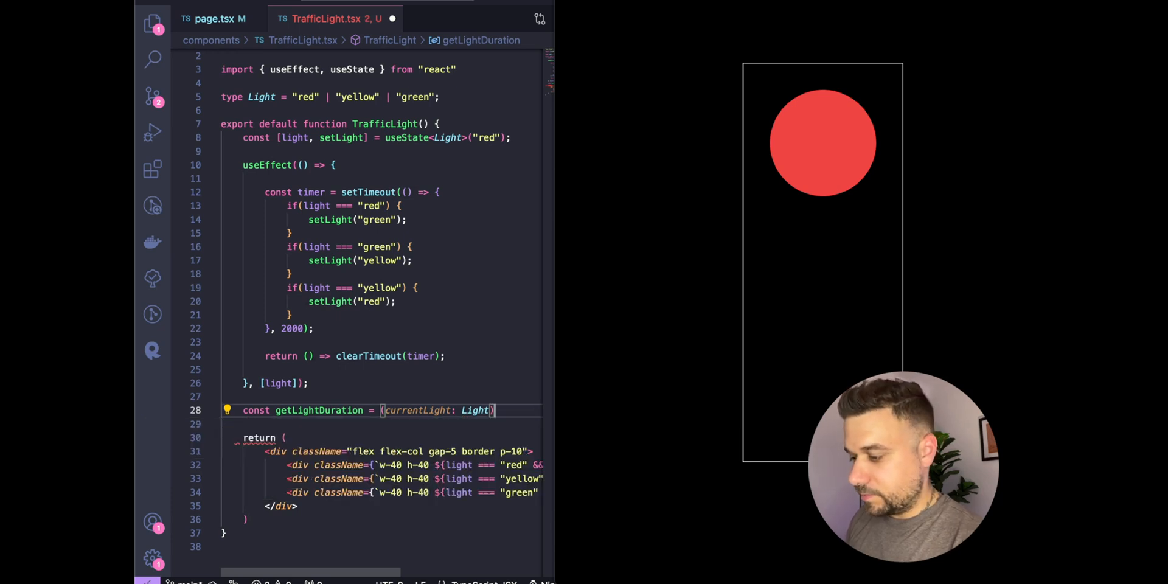
type("=> {")
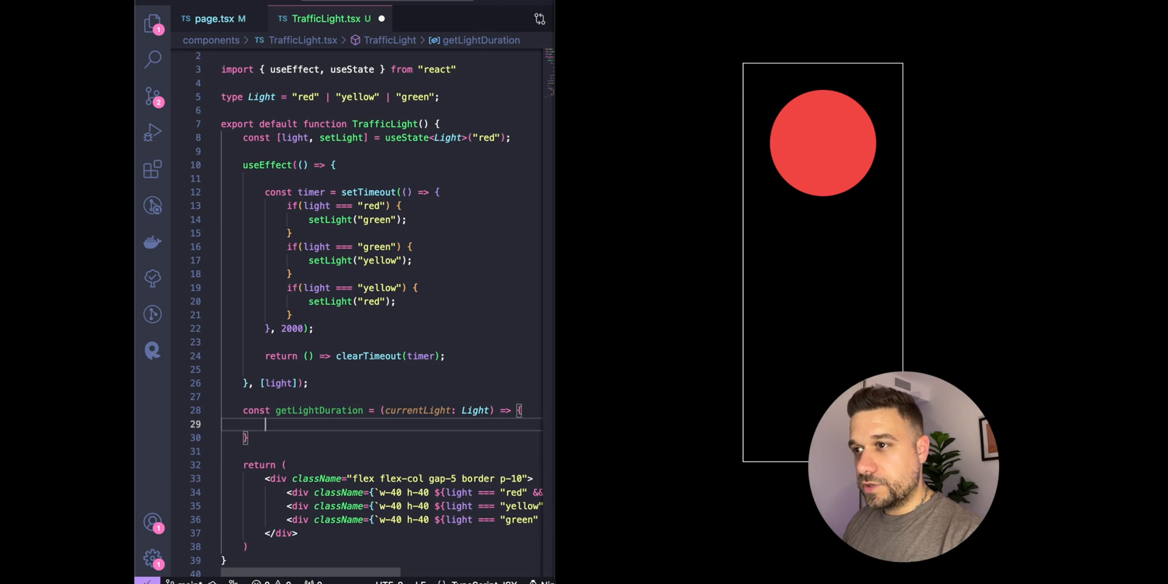
Step: Return 7 when currentLight is red and 5 when it is green or yellow
type("if(currentLight === \"red")
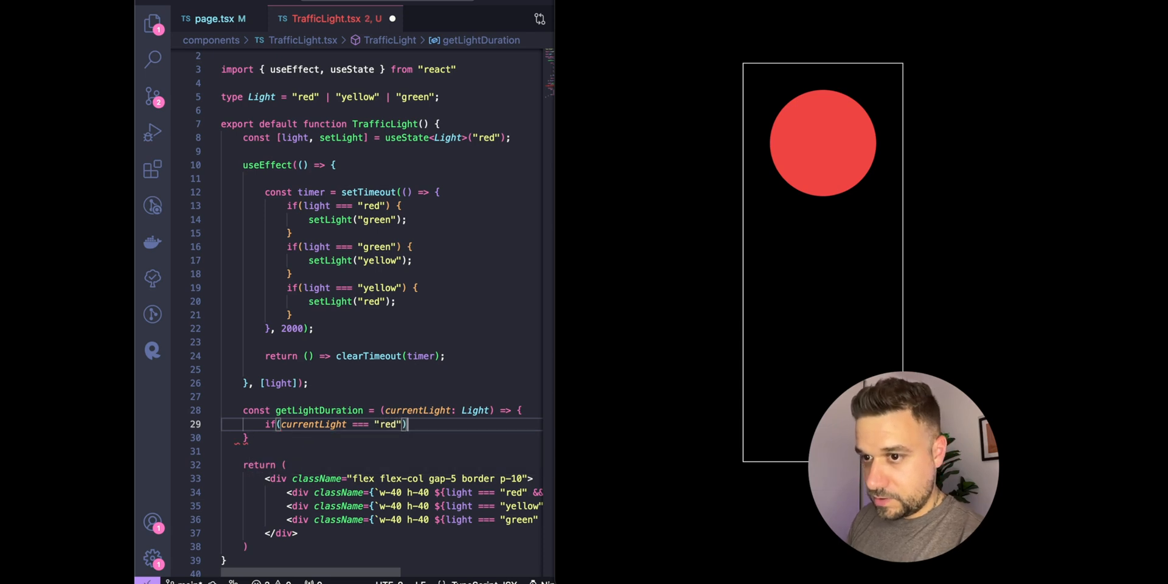
type("{")
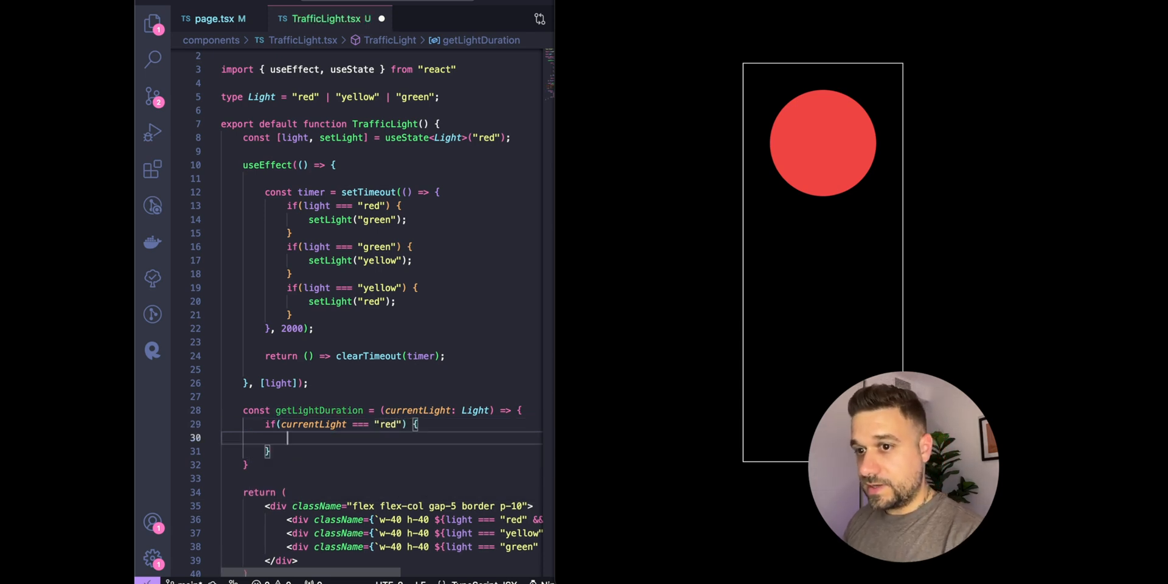
type("return 7;")
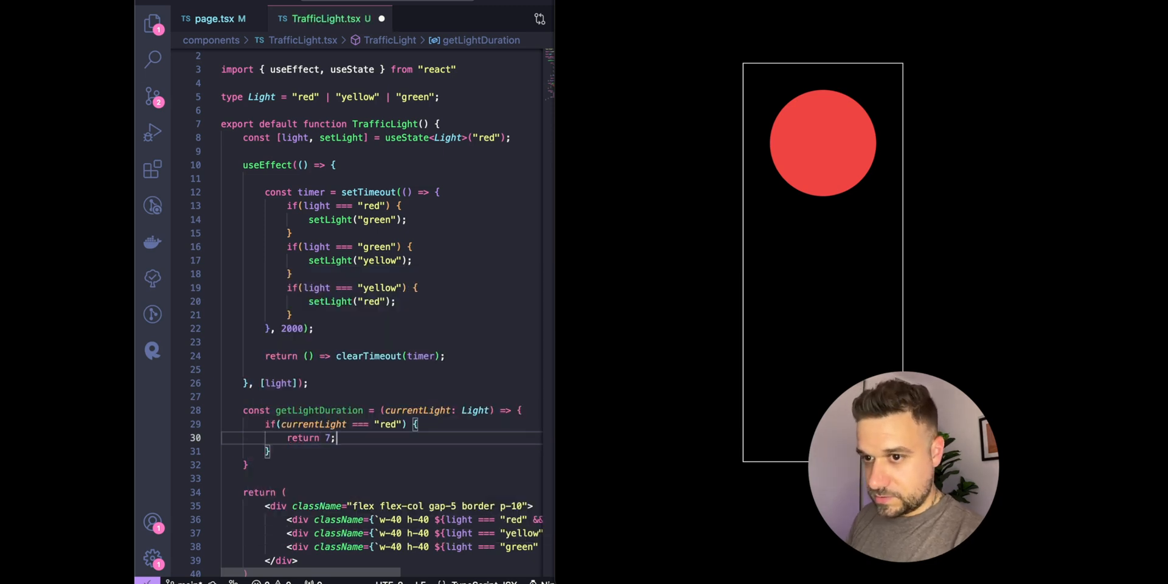
type("if(")
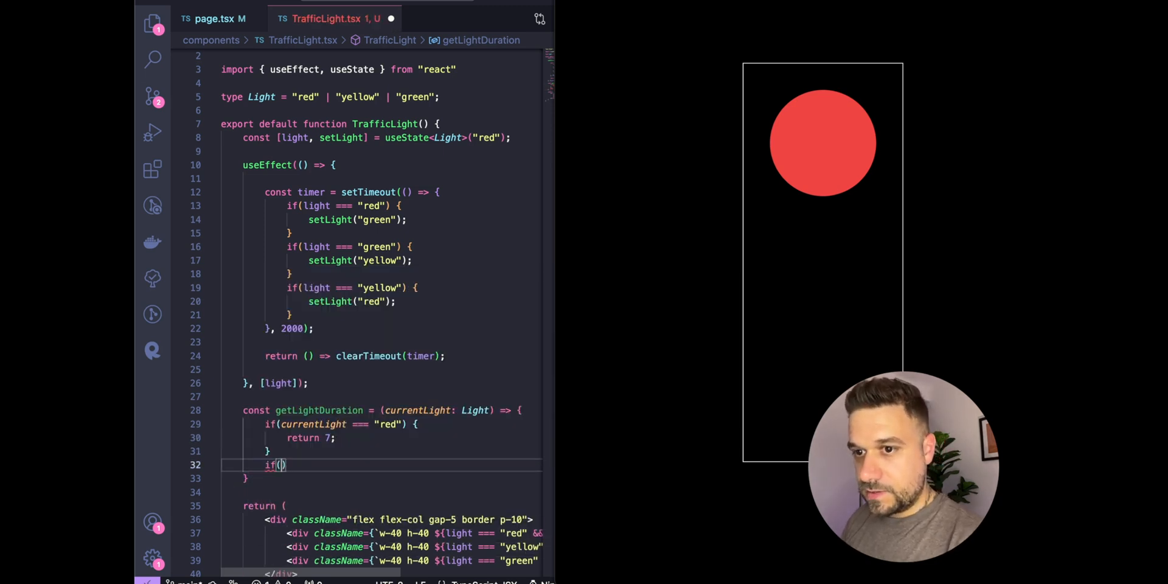
type("currentLight")
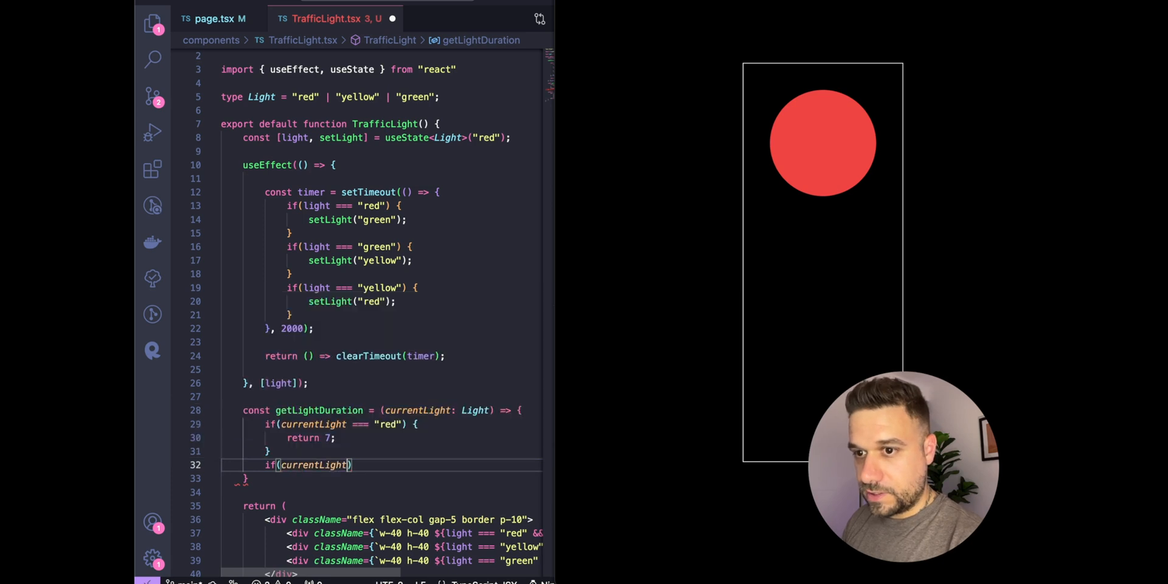
type("=== \"green\" ||")
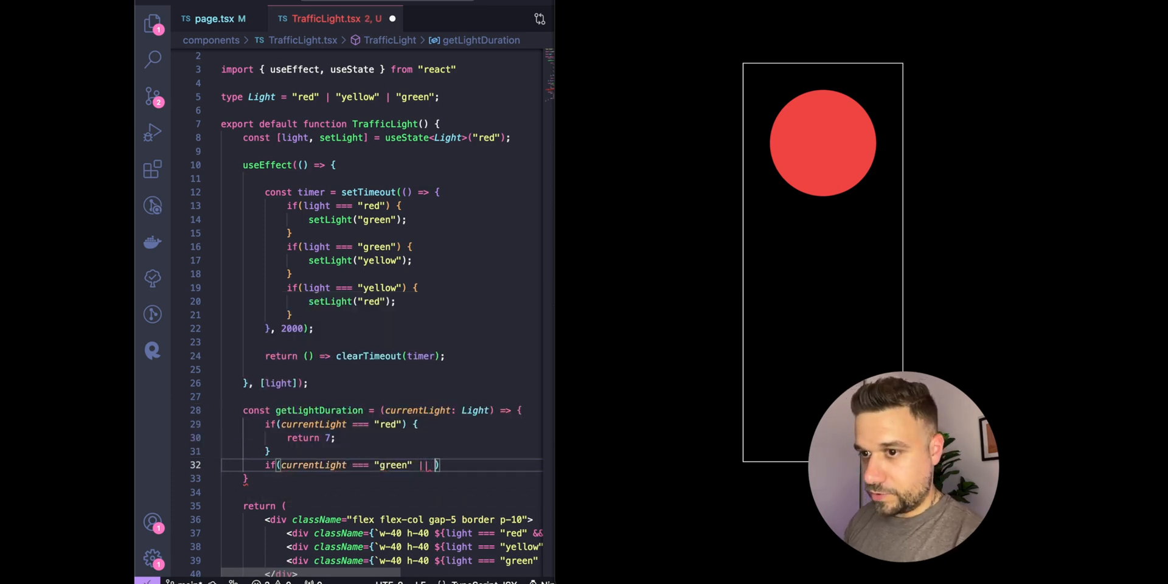
type("currentLight === \"yellow\"")
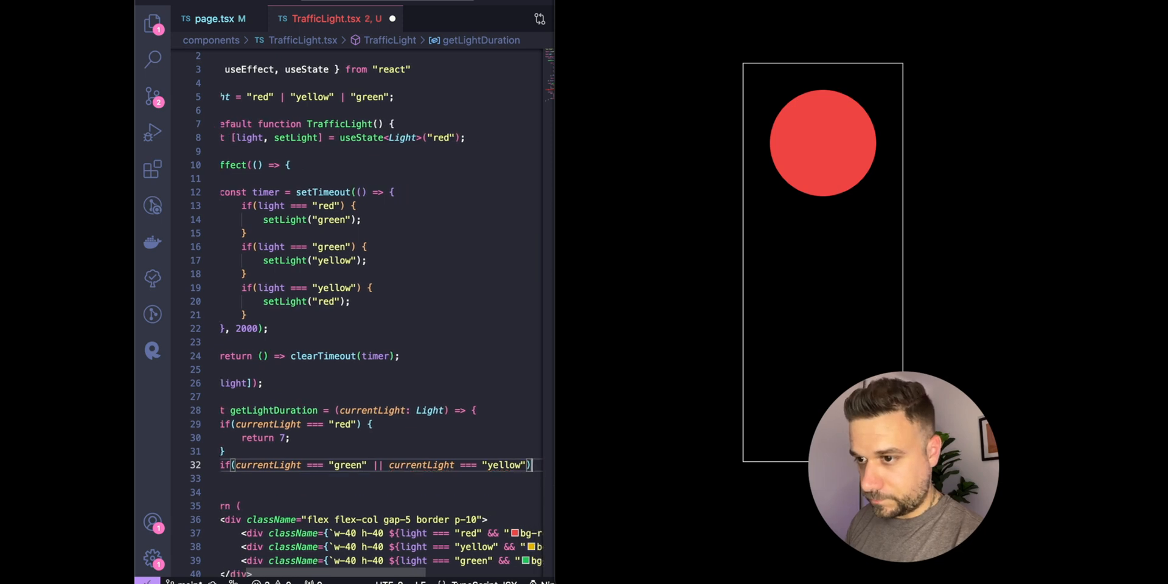
type("return 5")
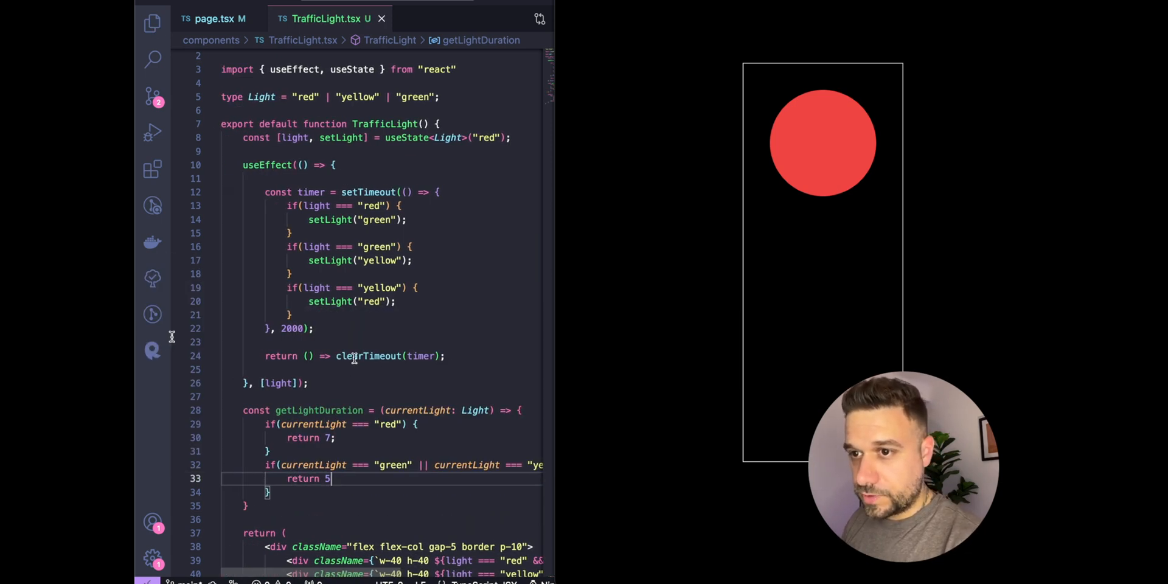
mouse_move(421, 355)
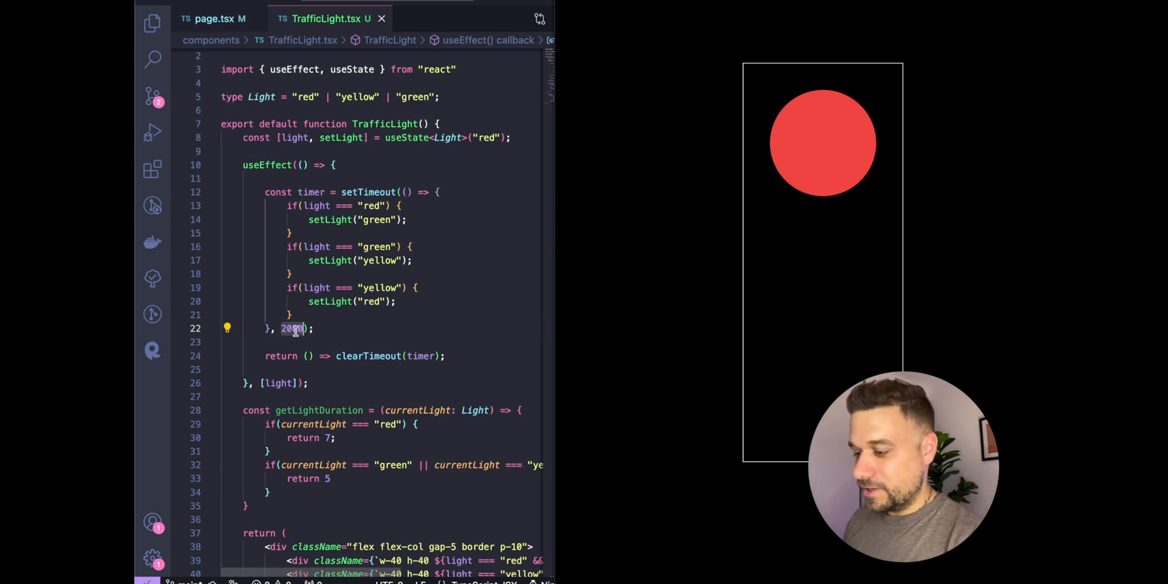
Step: Change the setTimeout delay to getLightDuration(light) * 1000 and begin a final return in the helper
type("getLightDuration(")
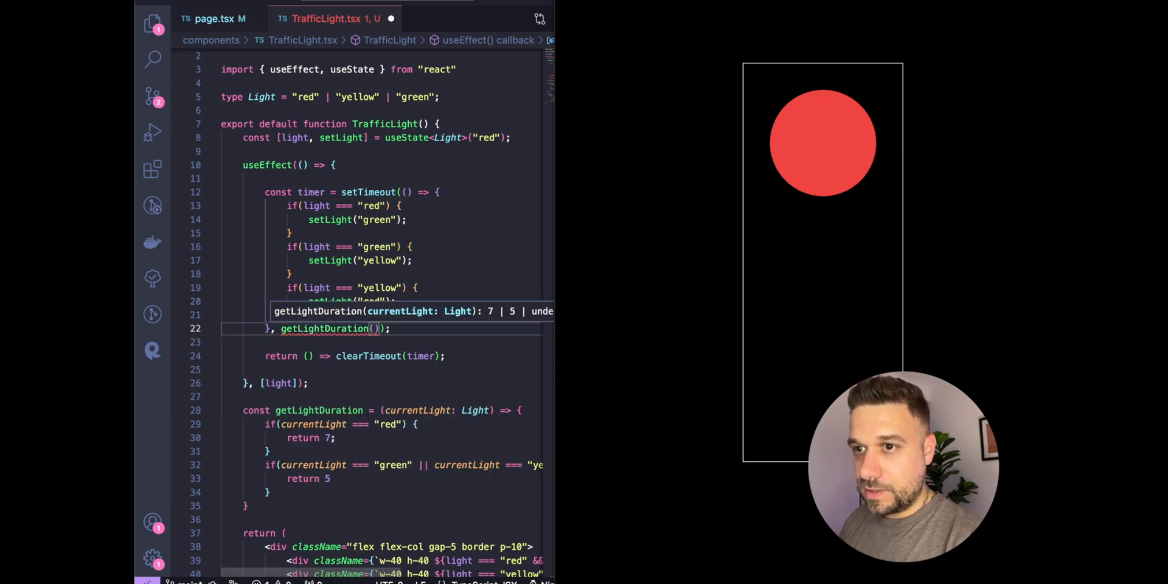
type("light")
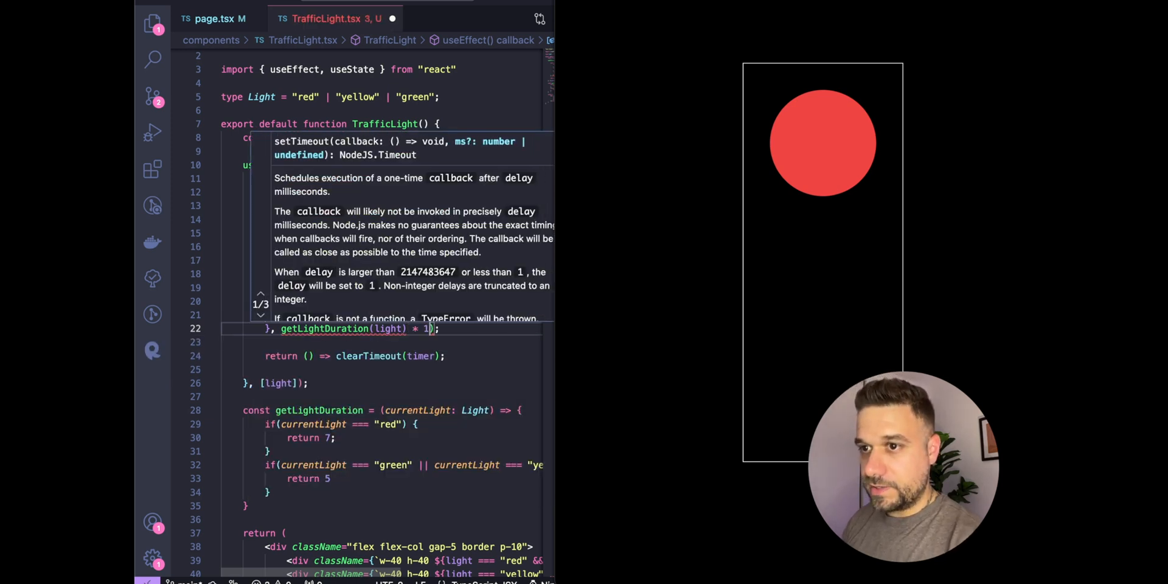
type("000")
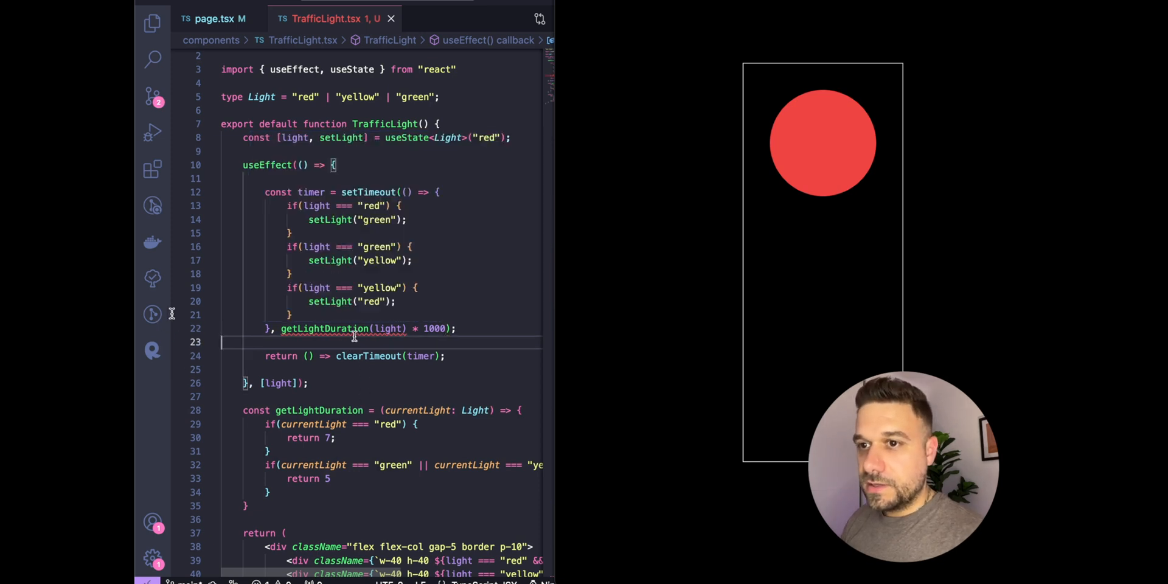
mouse_move(325, 329)
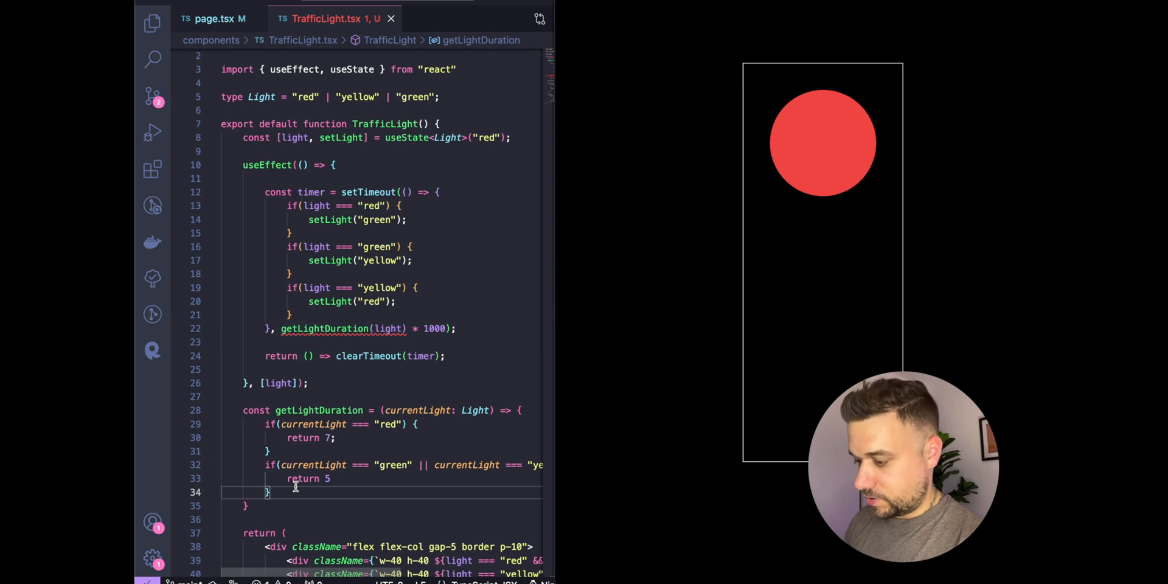
type("return")
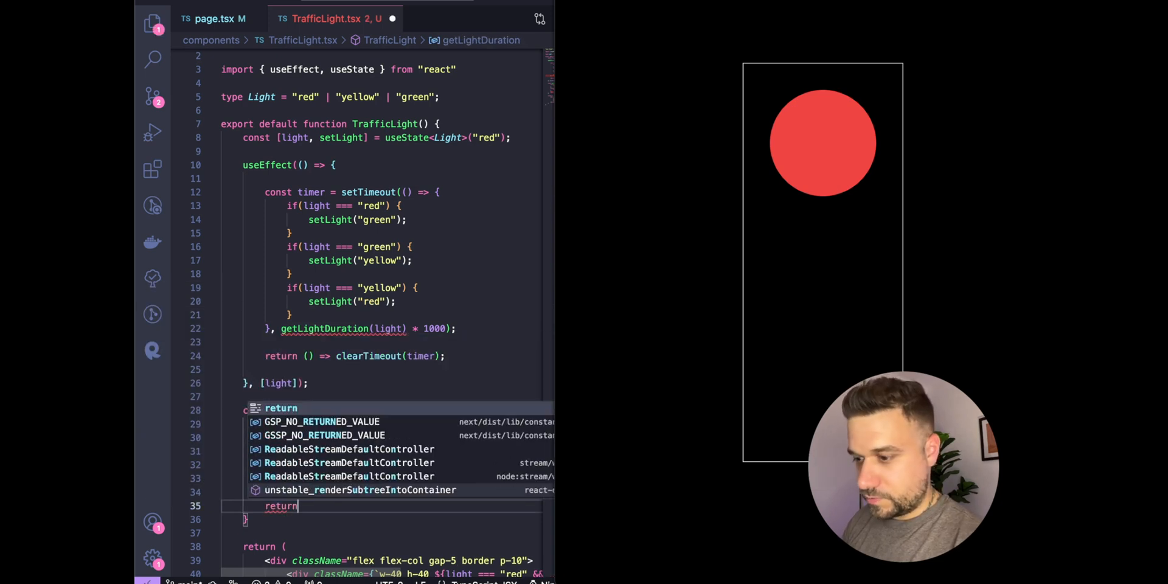